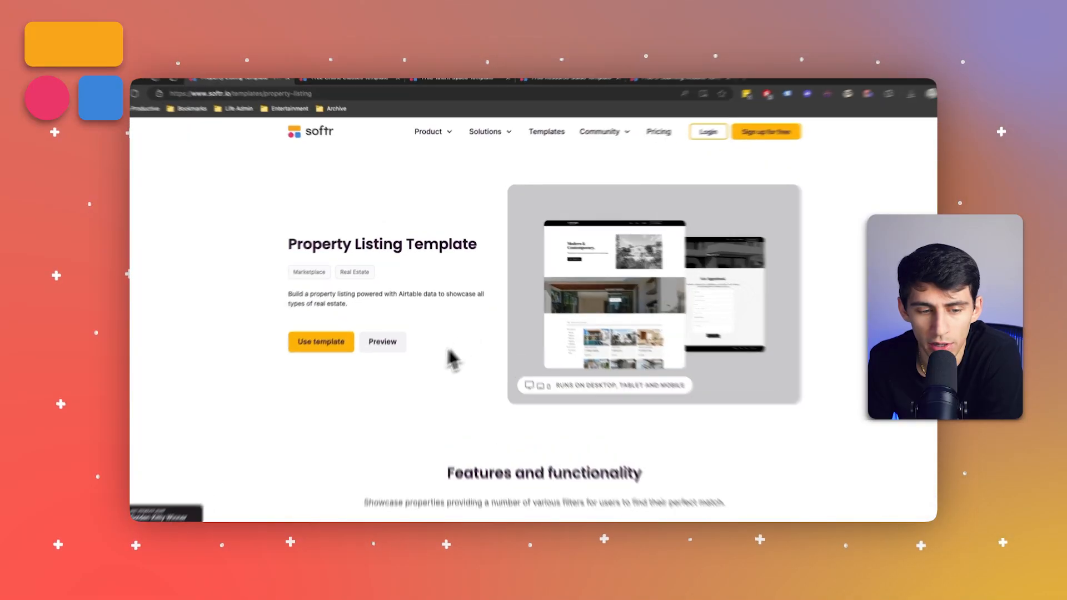
Step: Preview the property listing demo site
{"action": "left_click", "coordinate": [382, 342]}
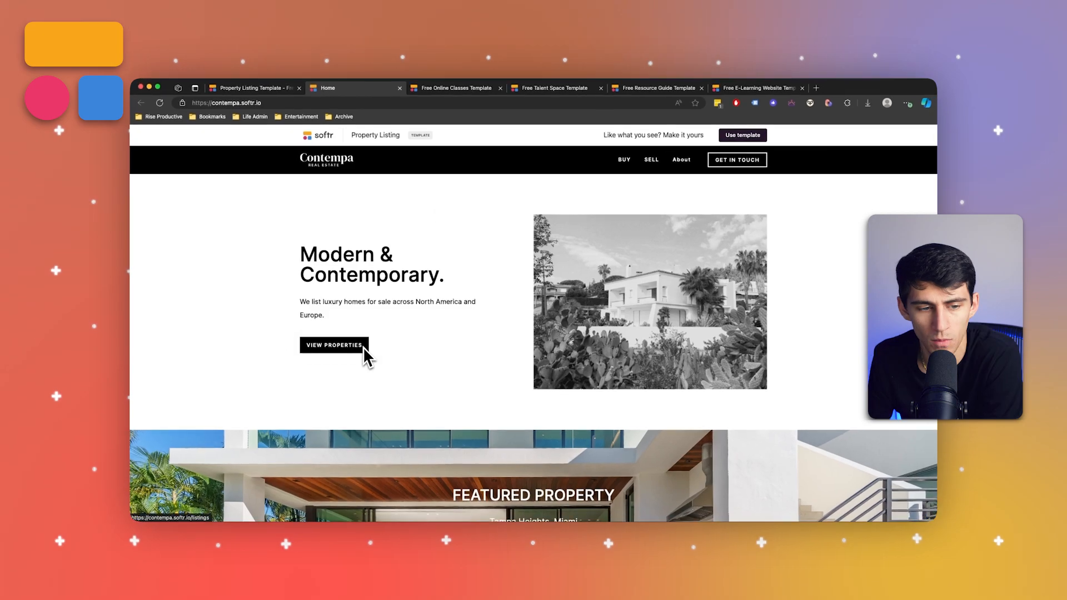
{"action": "left_click", "coordinate": [334, 345]}
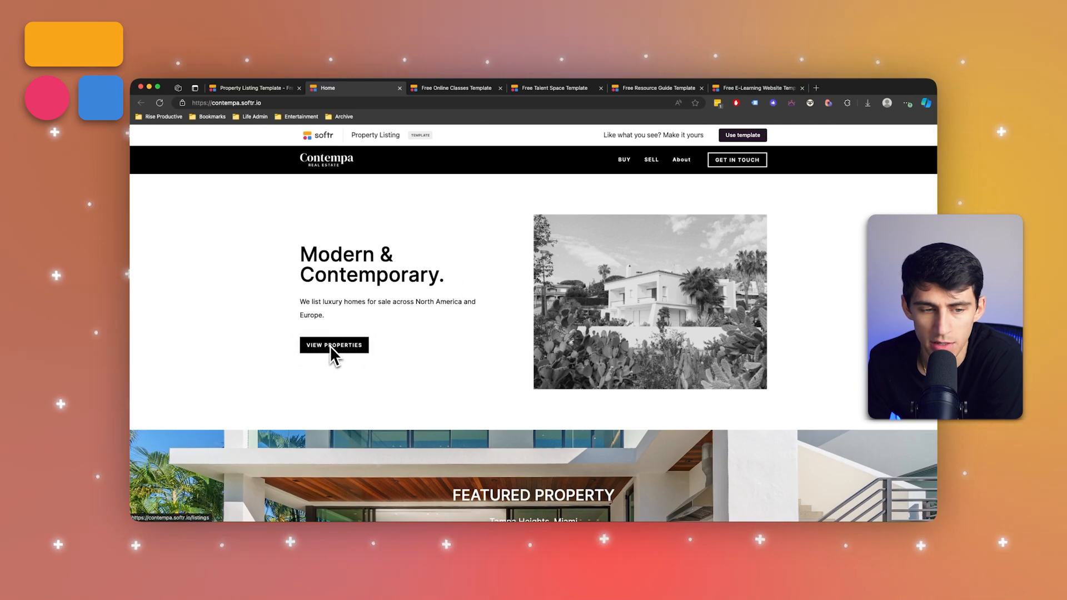
{"action": "left_click", "coordinate": [334, 345]}
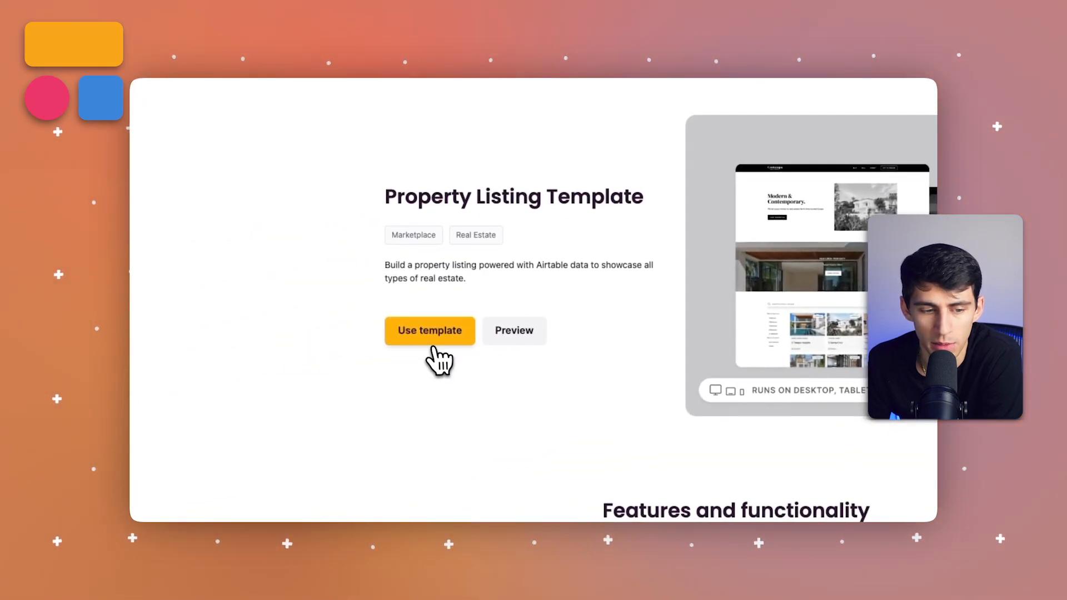
Step: Start the property listing template on Airtable, copy the Real Estate base, and create the app
{"action": "left_click", "coordinate": [428, 330]}
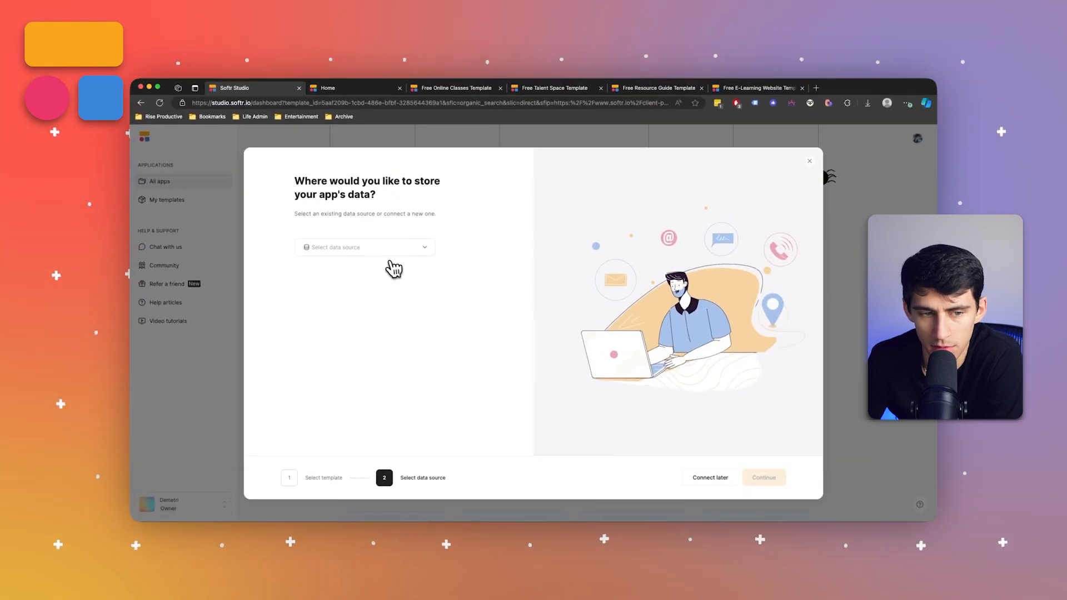
{"action": "left_click", "coordinate": [365, 247]}
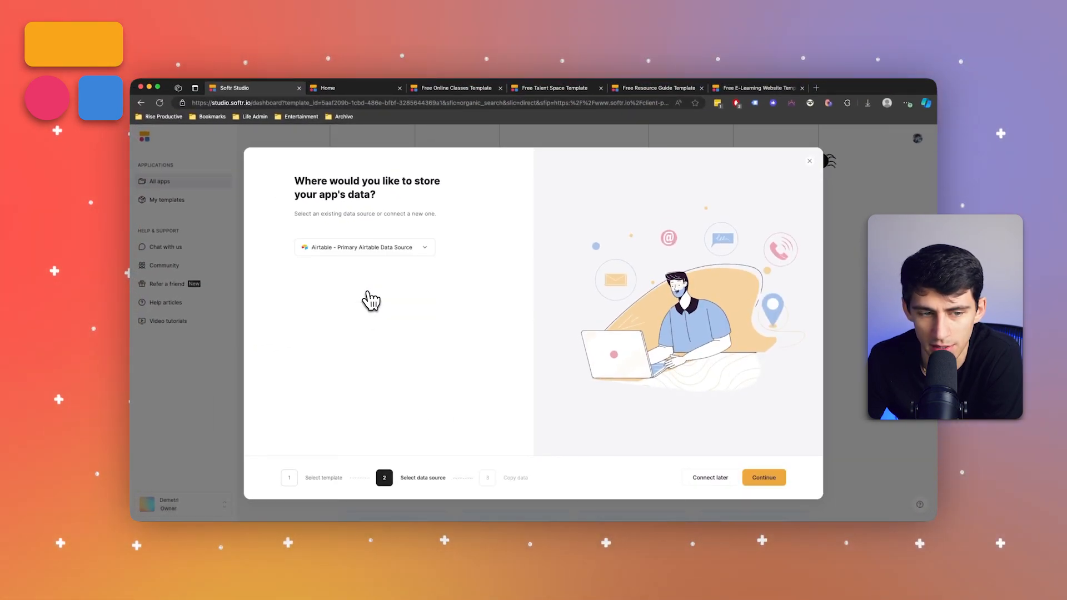
{"action": "left_click", "coordinate": [762, 477]}
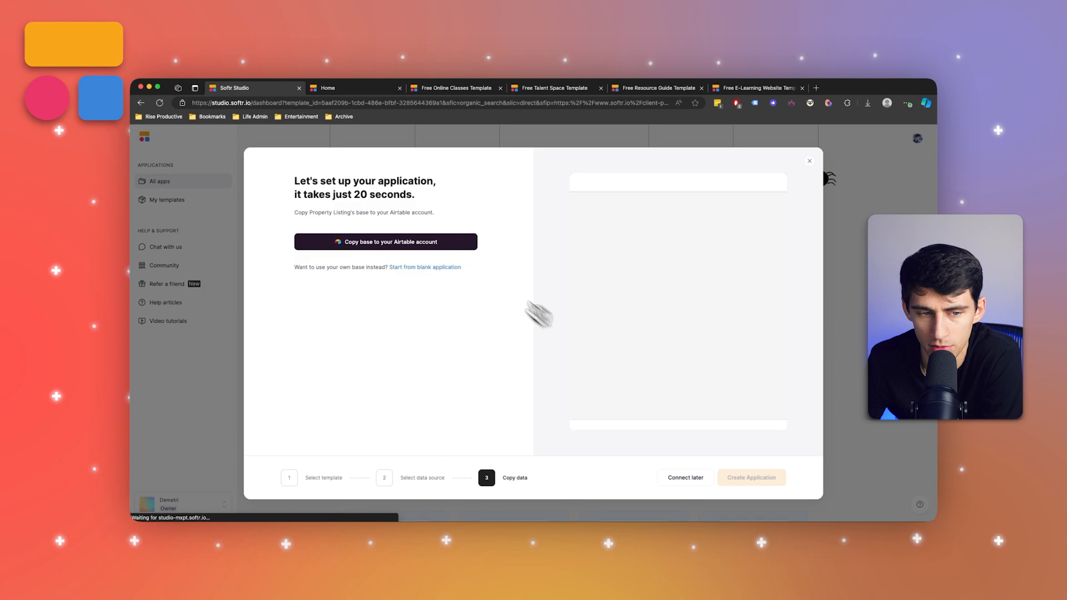
{"action": "left_click", "coordinate": [385, 242]}
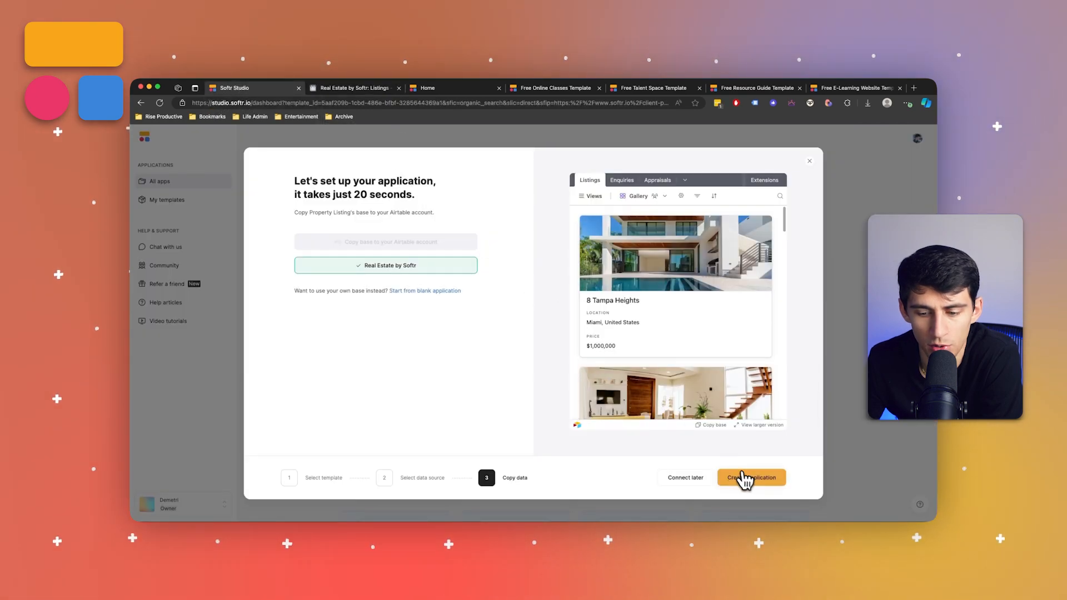
{"action": "left_click", "coordinate": [751, 477]}
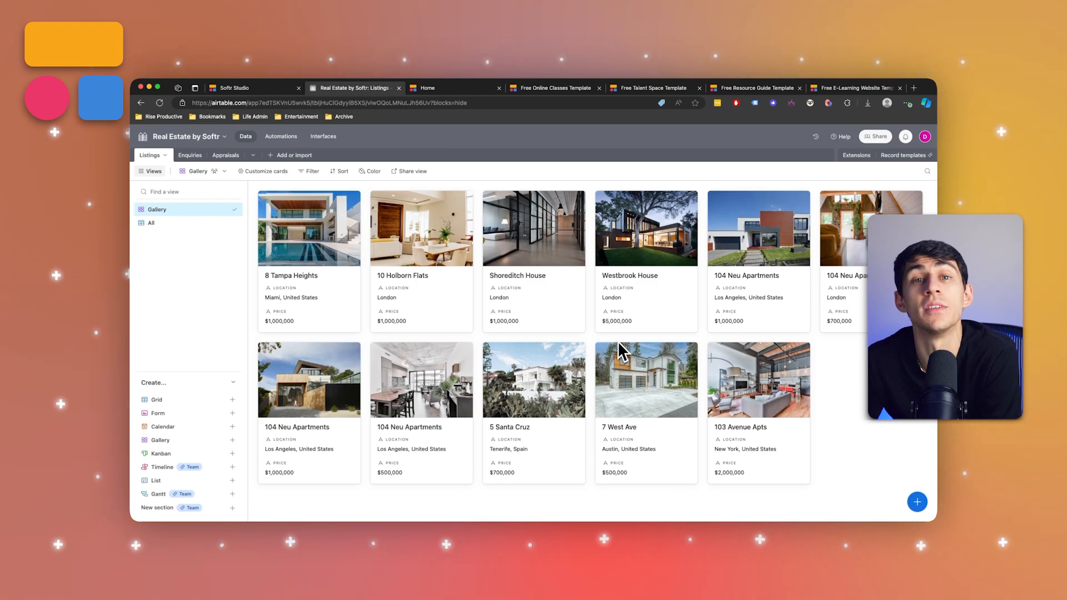
{"action": "mouse_move", "coordinate": [168, 140]}
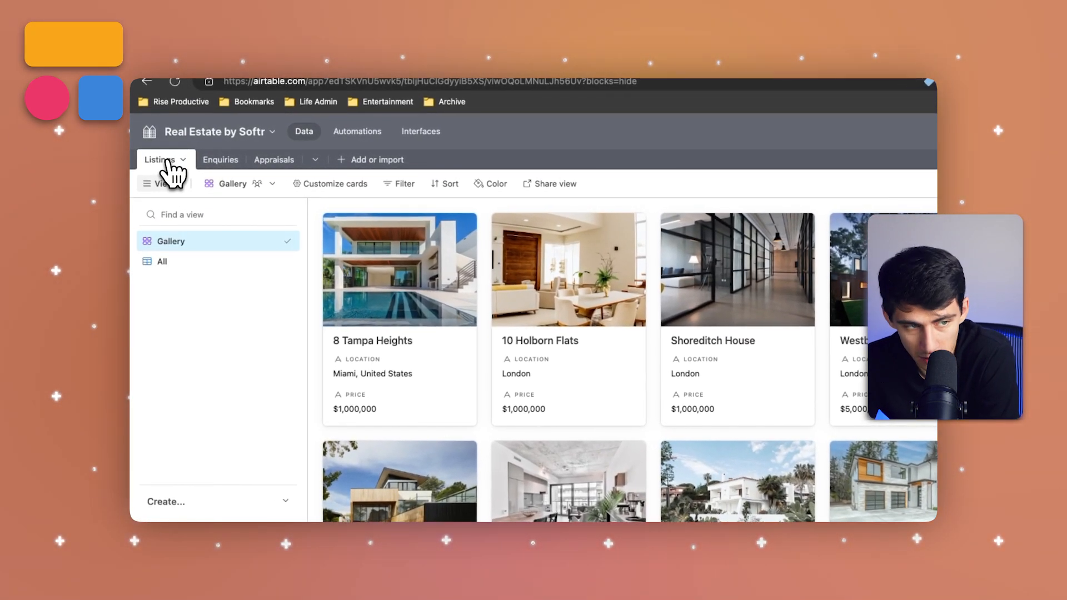
{"action": "left_click", "coordinate": [258, 160]}
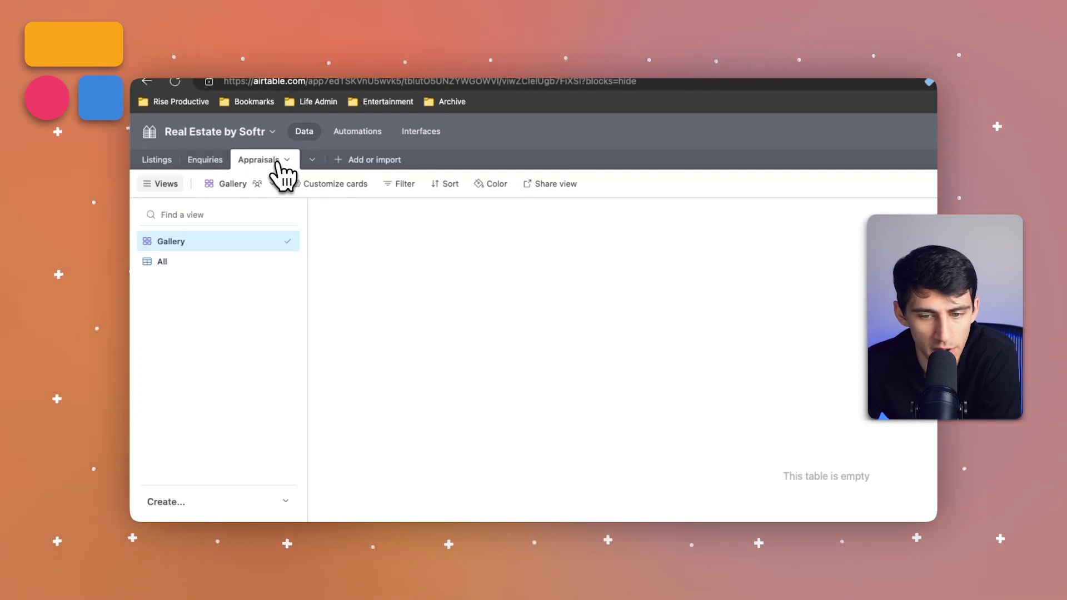
{"action": "left_click", "coordinate": [157, 160]}
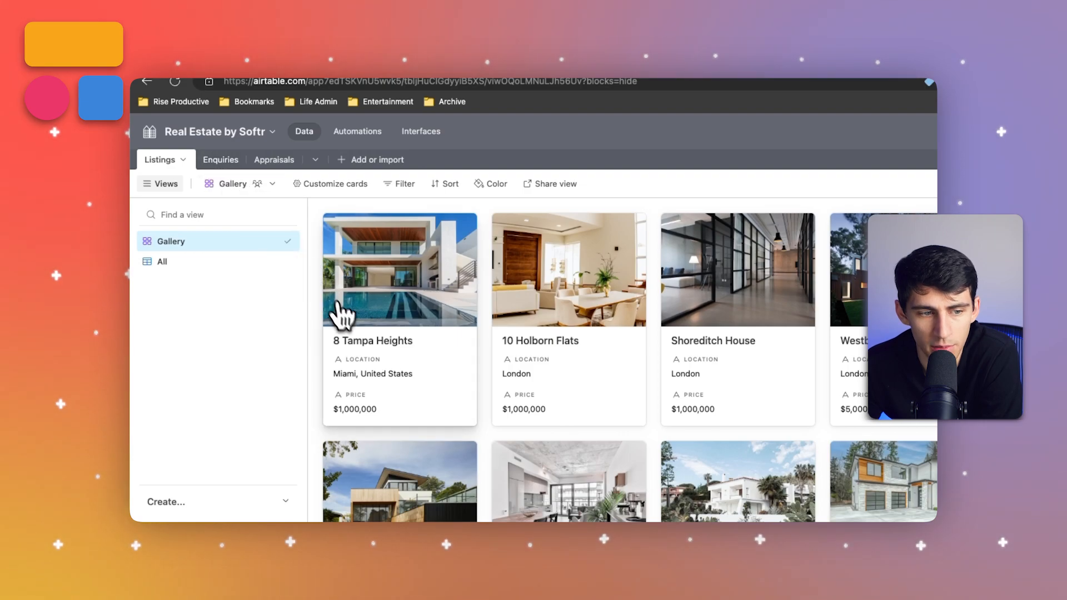
{"action": "mouse_move", "coordinate": [412, 381]}
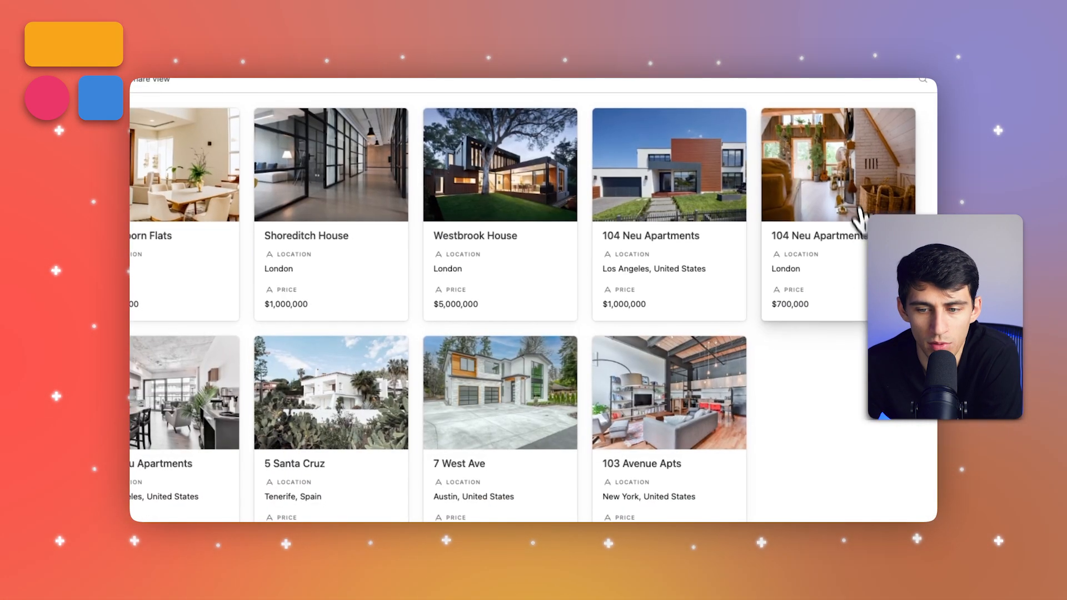
{"action": "left_click", "coordinate": [500, 164]}
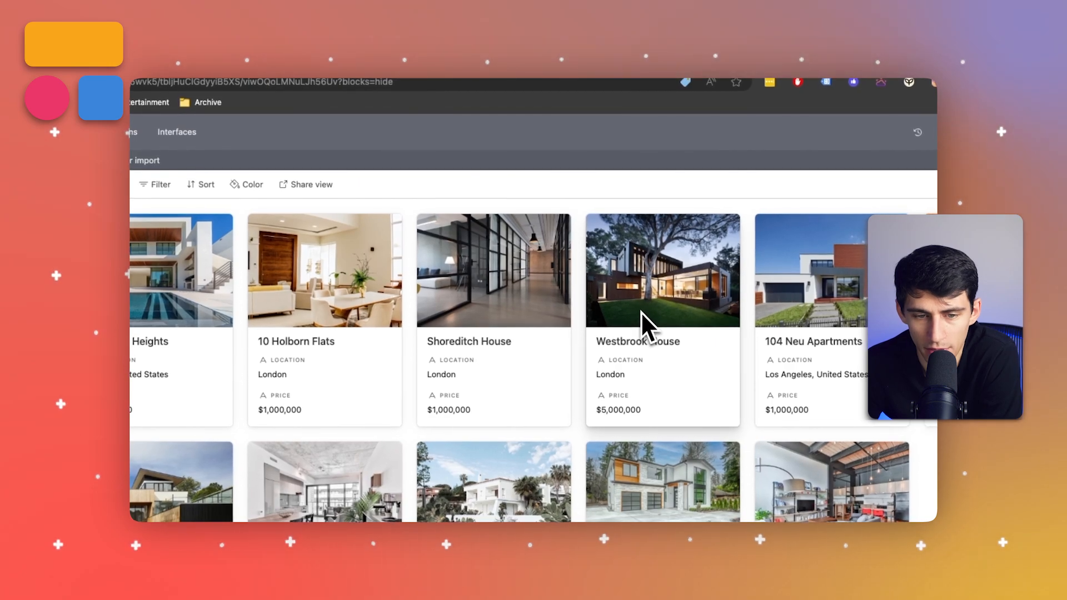
{"action": "left_click", "coordinate": [221, 93]}
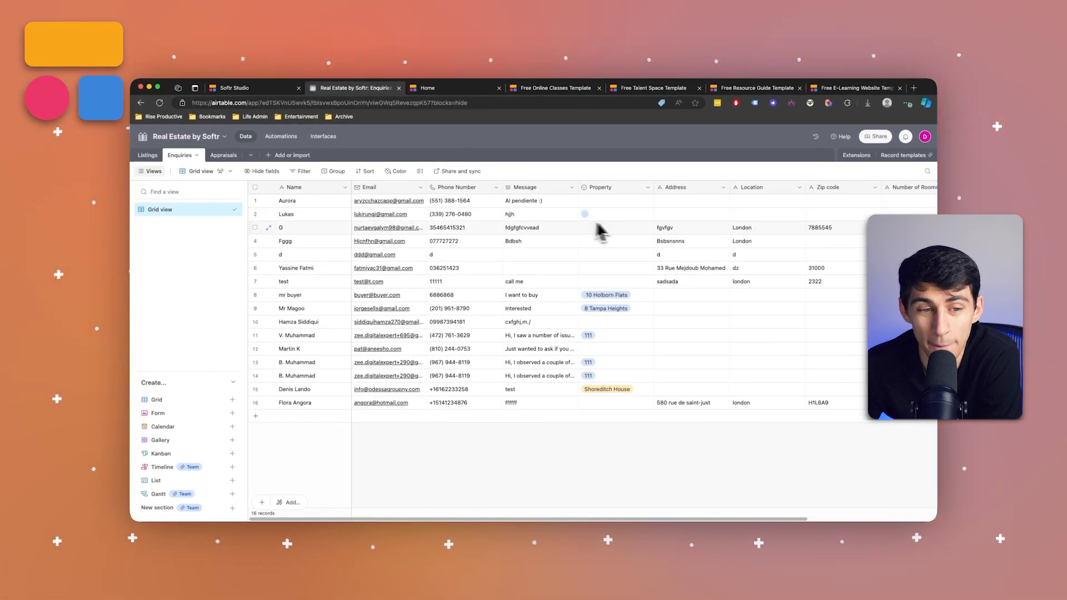
Step: View the Airtable Enquiries table with its 16 enquiry records
{"action": "left_click", "coordinate": [246, 88]}
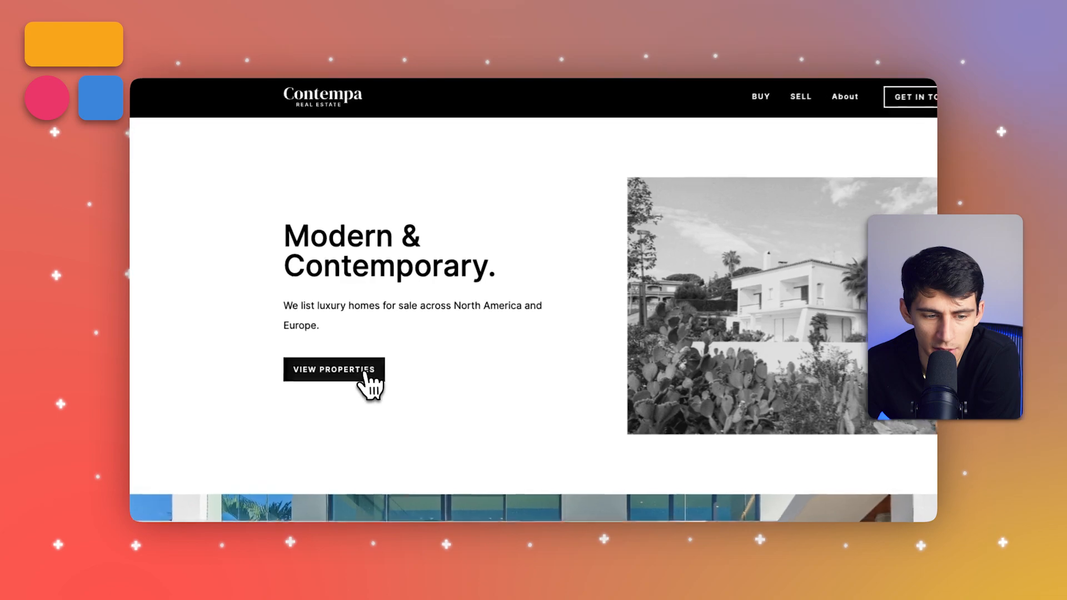
{"action": "left_click", "coordinate": [333, 370]}
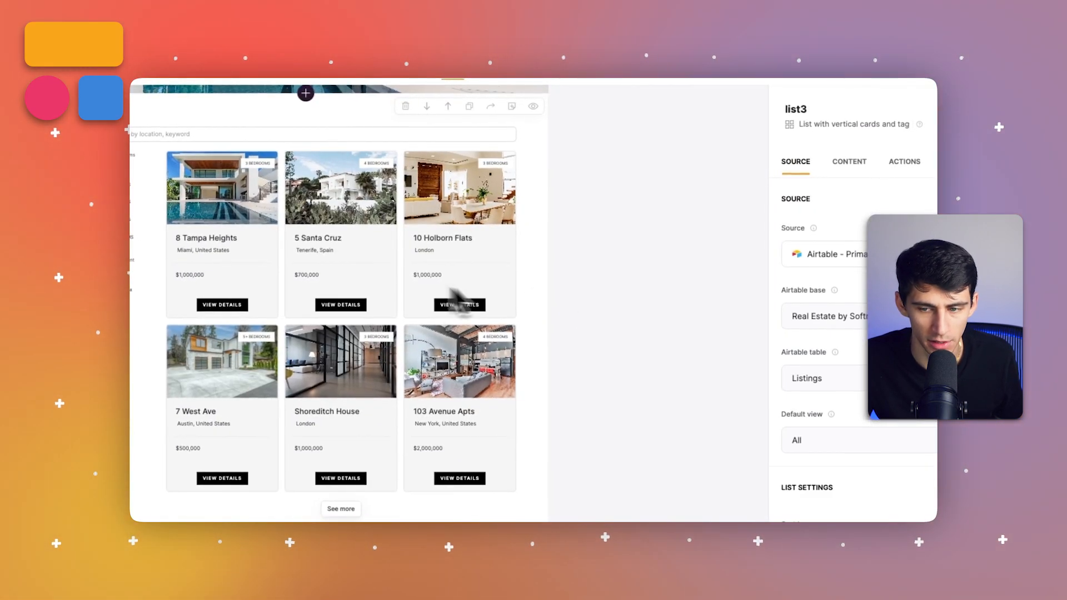
{"action": "left_click", "coordinate": [850, 161]}
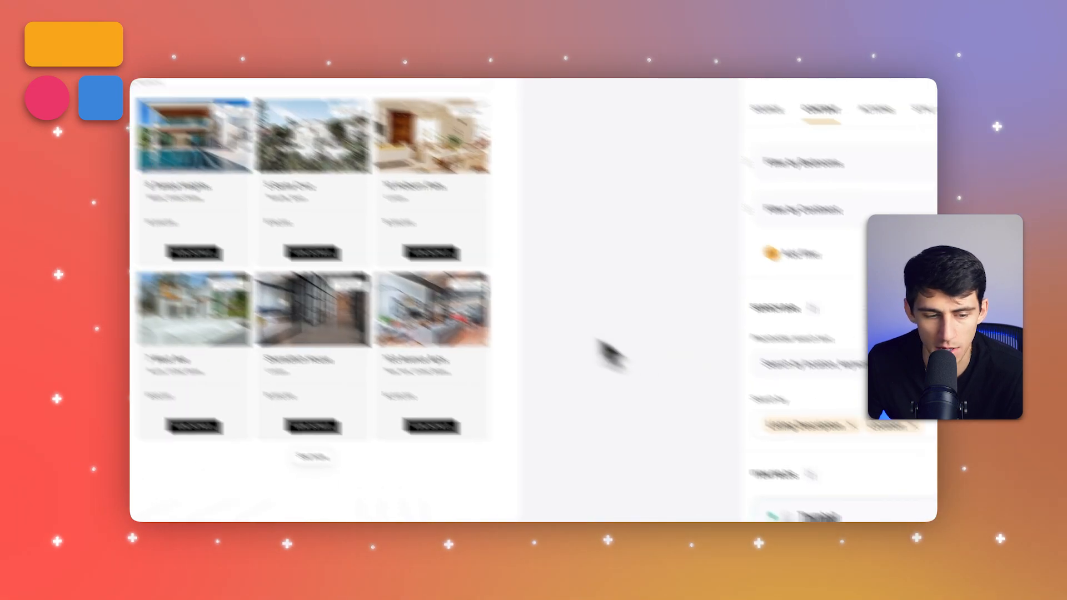
{"action": "type", "text": "Austin"}
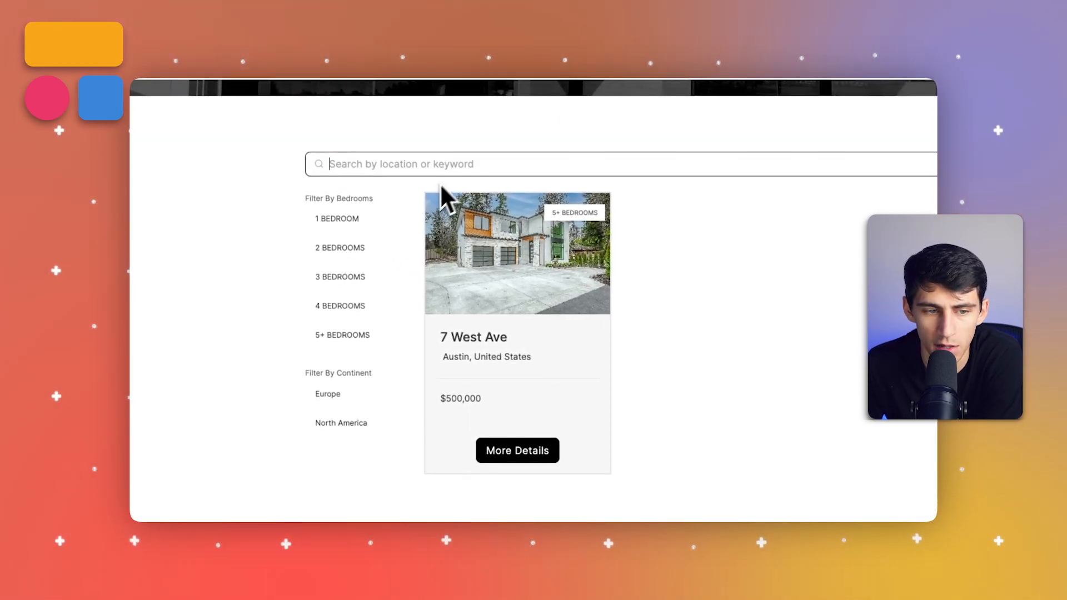
Step: Try the bedroom filters from one to five-plus, then four in Europe, and clear them
{"action": "left_click", "coordinate": [336, 219]}
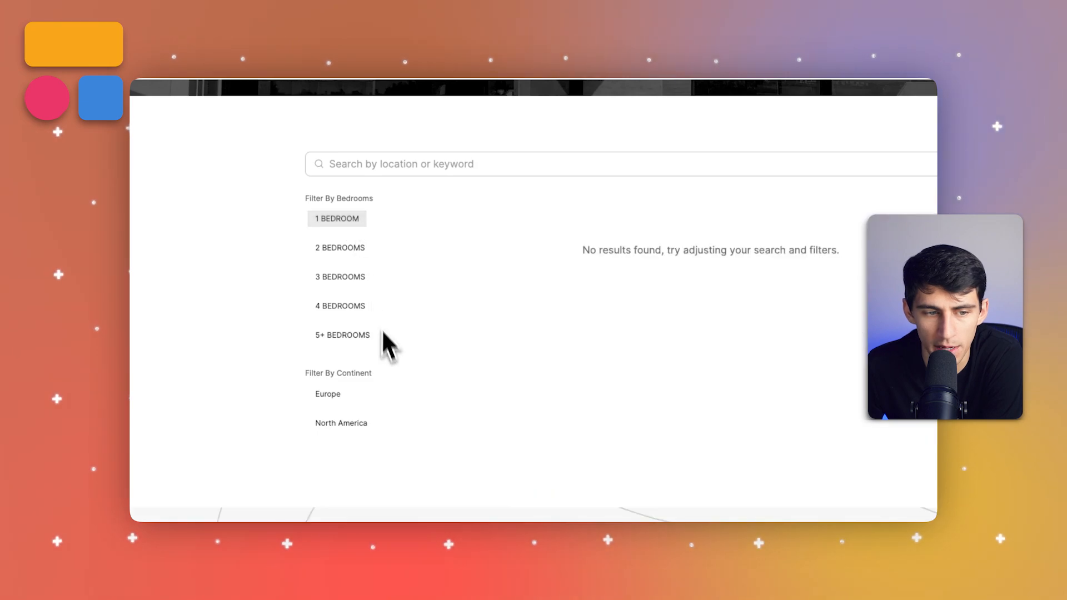
{"action": "left_click", "coordinate": [340, 276]}
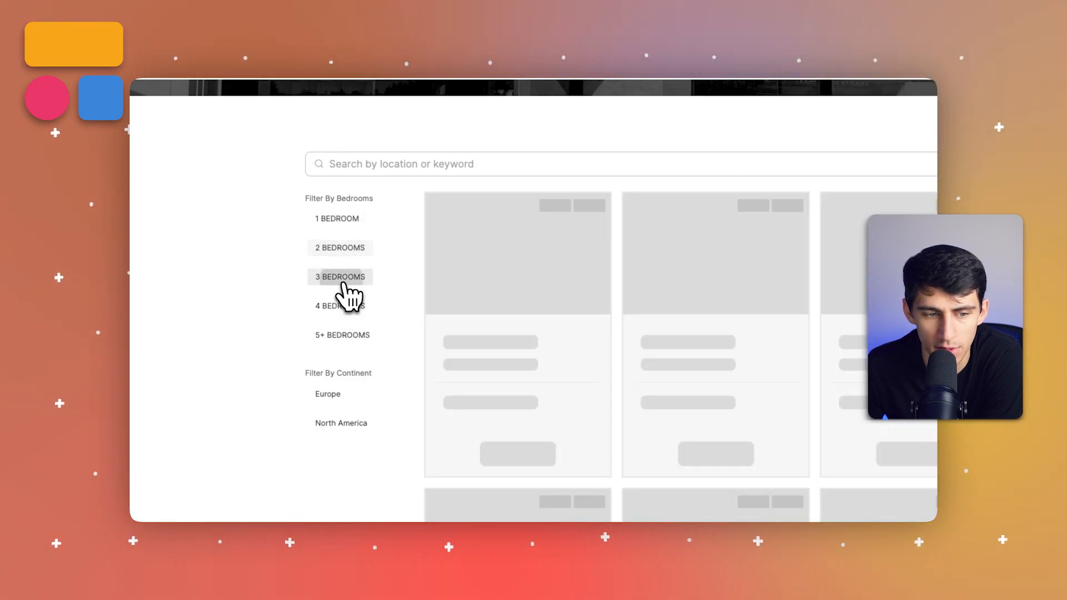
{"action": "left_click", "coordinate": [340, 277]}
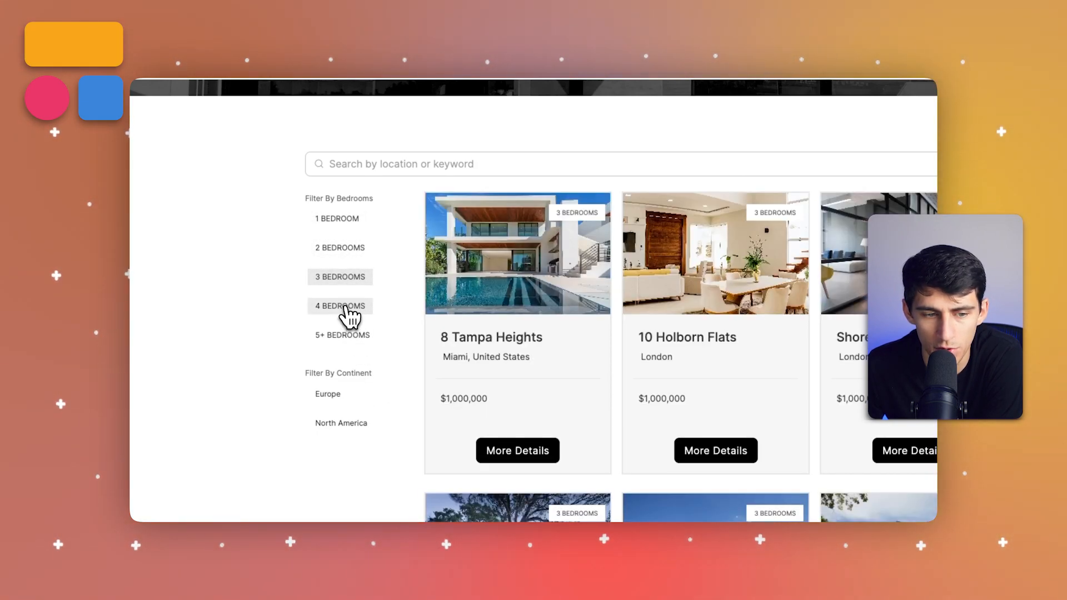
{"action": "left_click", "coordinate": [343, 334]}
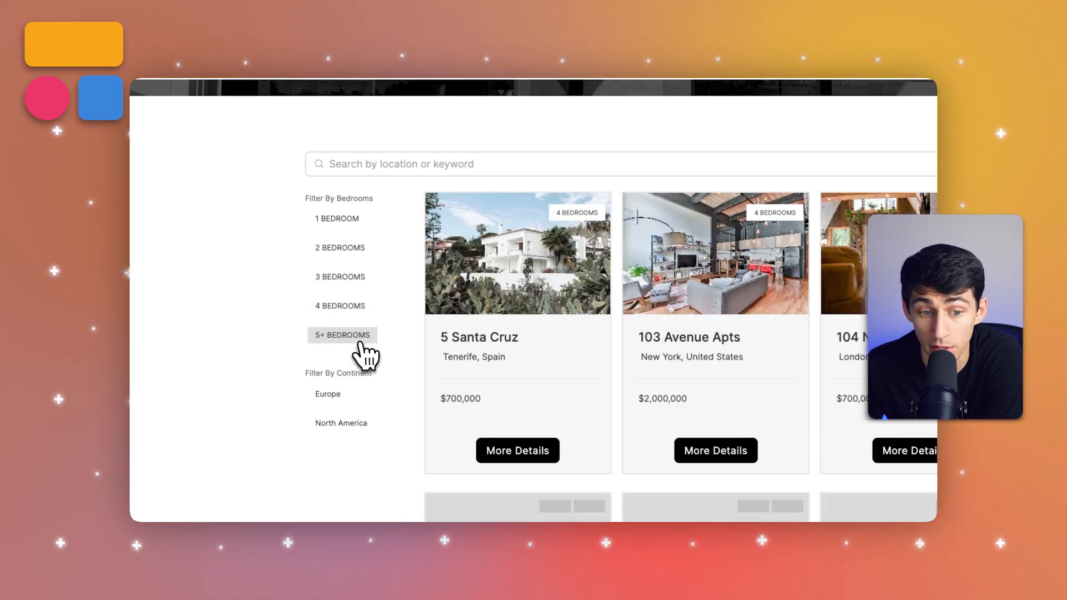
{"action": "left_click", "coordinate": [342, 335]}
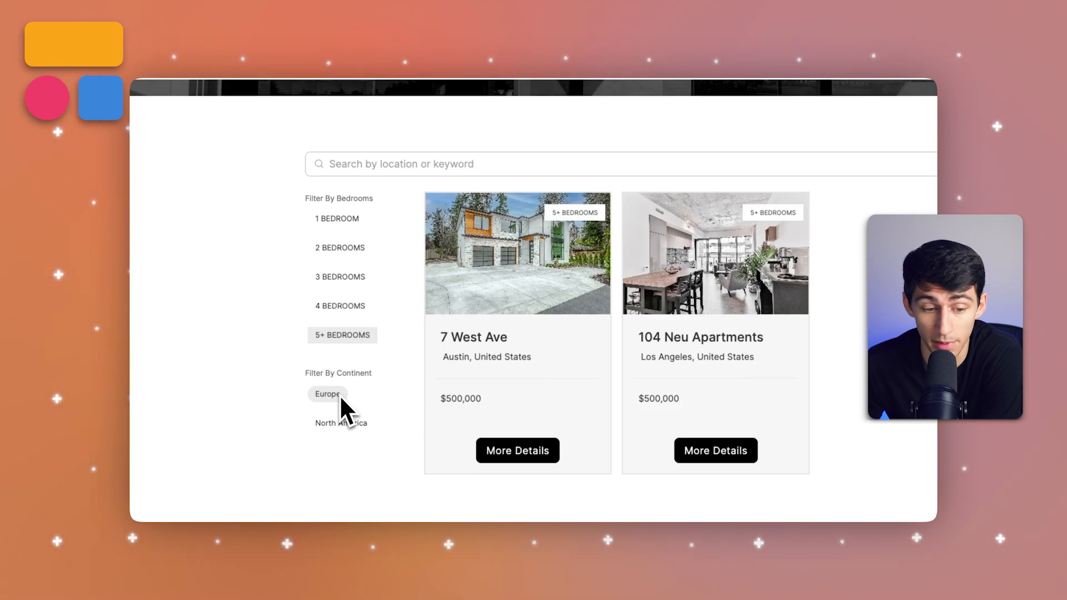
{"action": "left_click", "coordinate": [339, 306]}
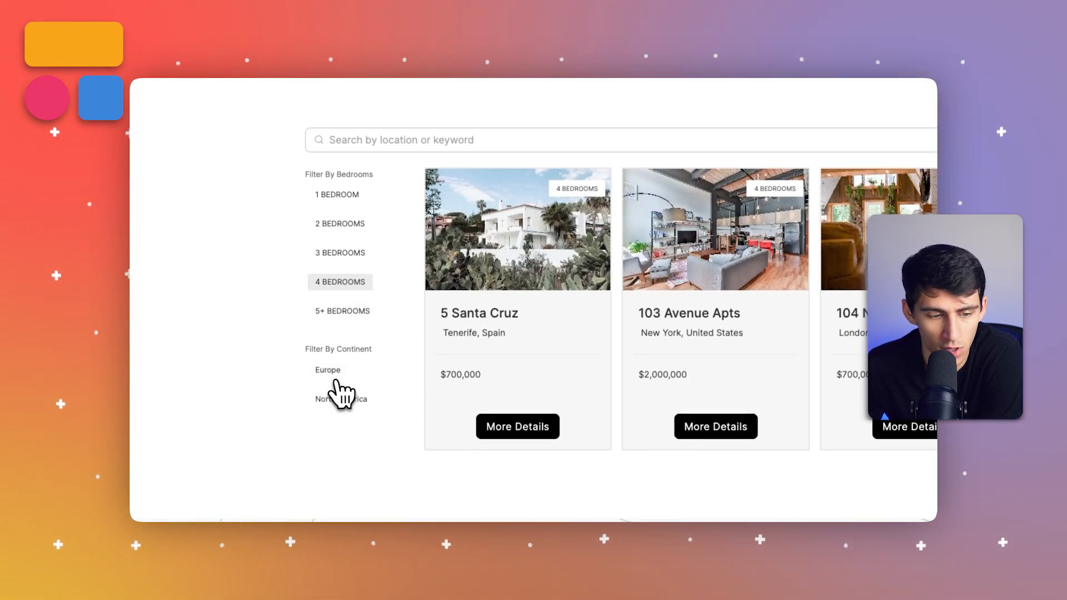
{"action": "left_click", "coordinate": [327, 370]}
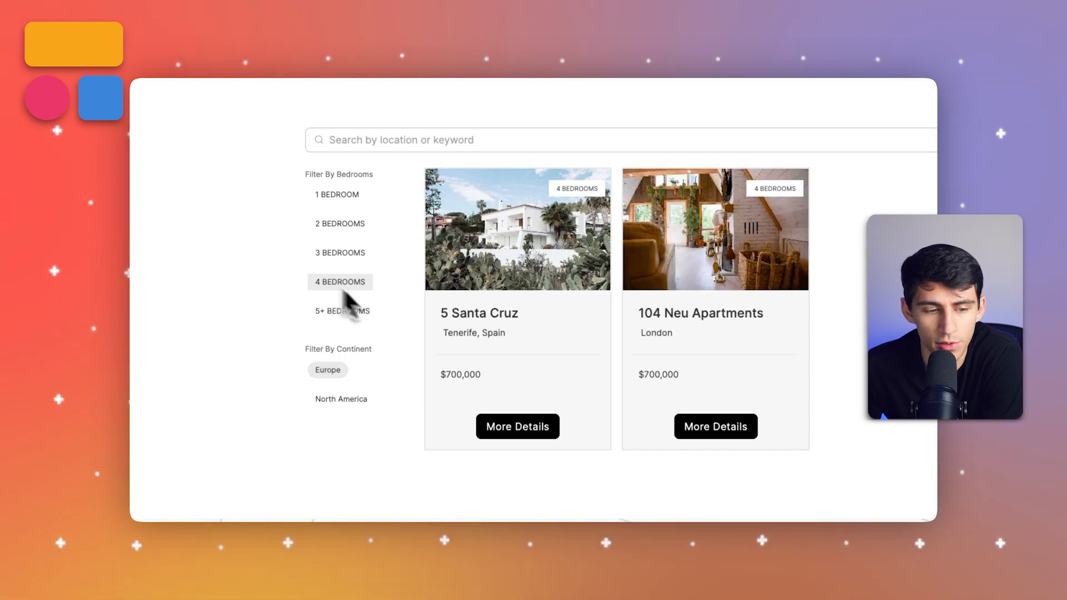
{"action": "left_click", "coordinate": [340, 399]}
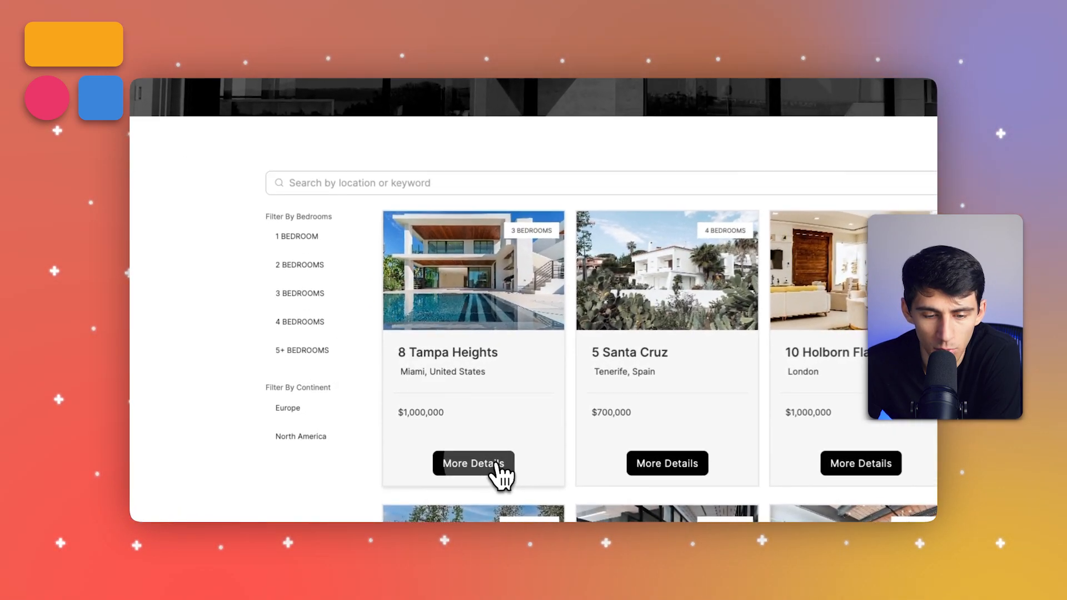
Step: Open 8 Tampa Heights and scroll through its price, agent and similar listings
{"action": "left_click", "coordinate": [472, 464]}
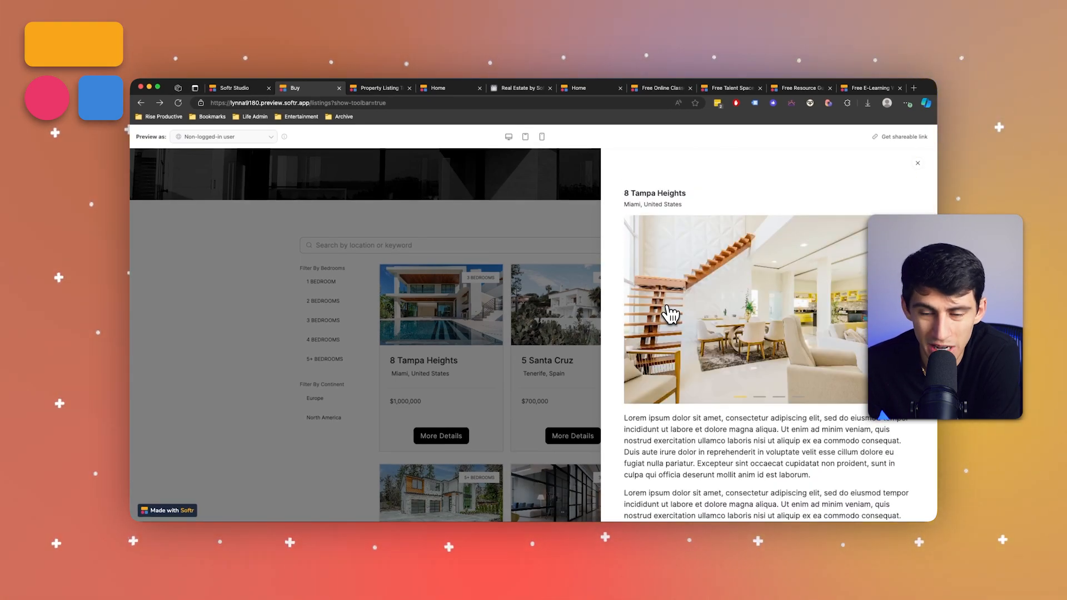
{"action": "scroll", "scroll_direction": "down", "scroll_amount": 3}
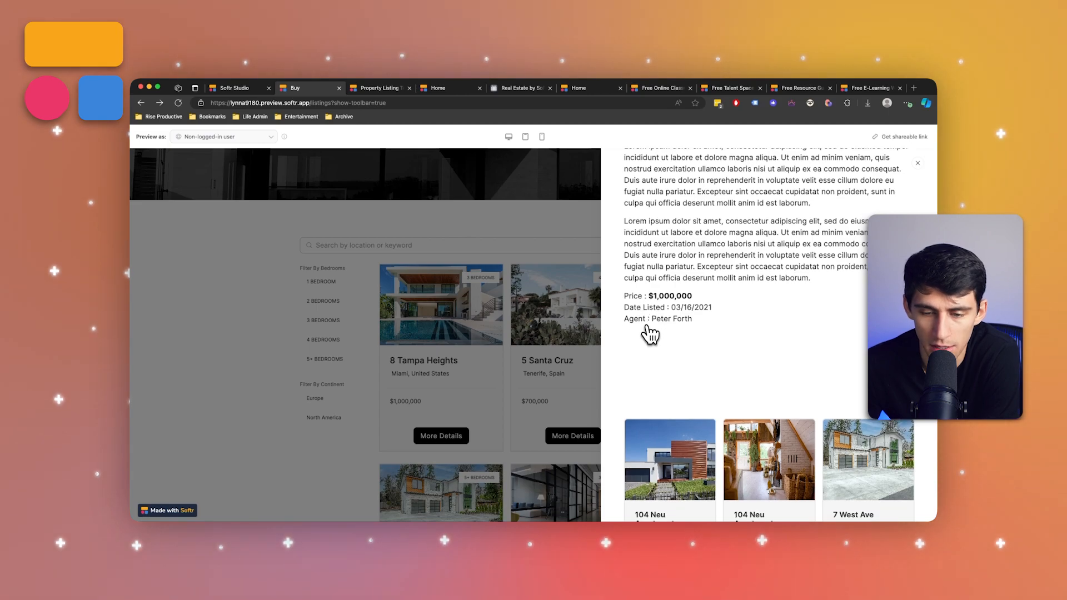
{"action": "scroll", "scroll_direction": "down", "scroll_amount": 3}
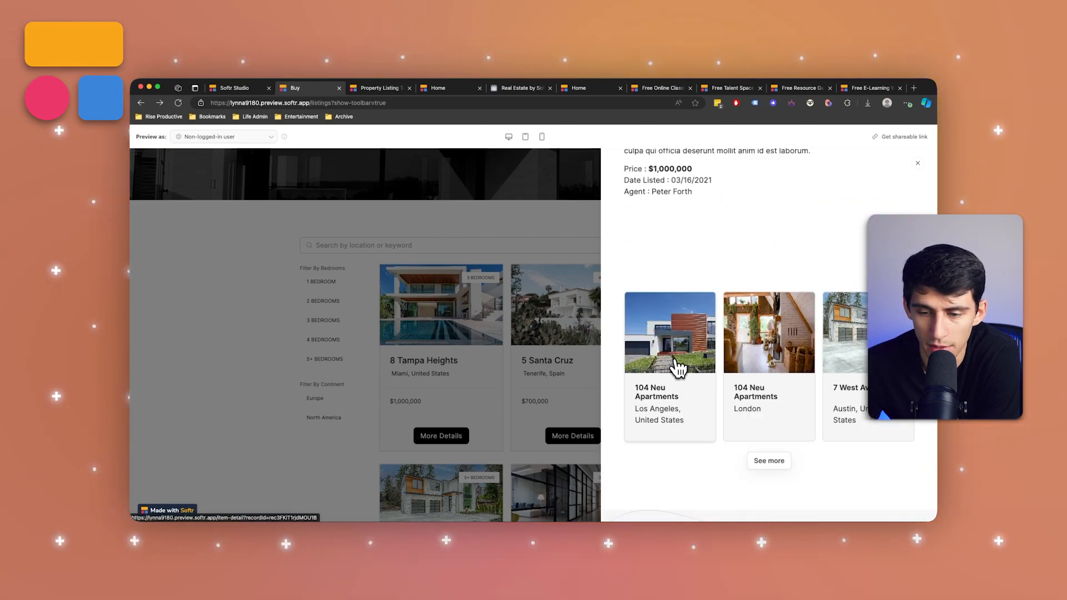
{"action": "scroll", "scroll_direction": "down", "scroll_amount": 3}
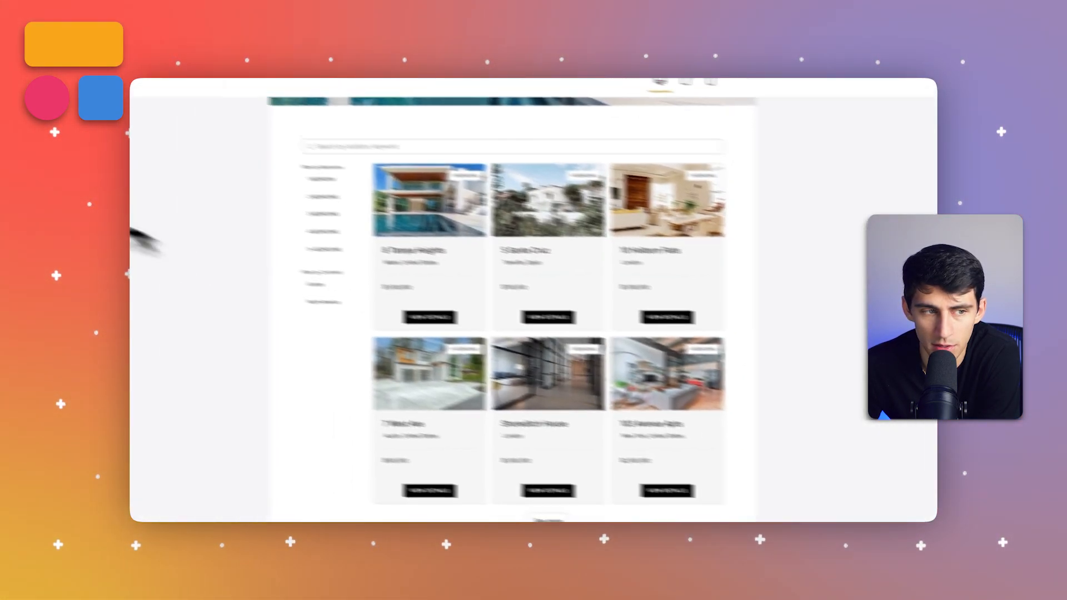
Step: Select the item-details page from the app's Pages list
{"action": "left_click", "coordinate": [156, 143]}
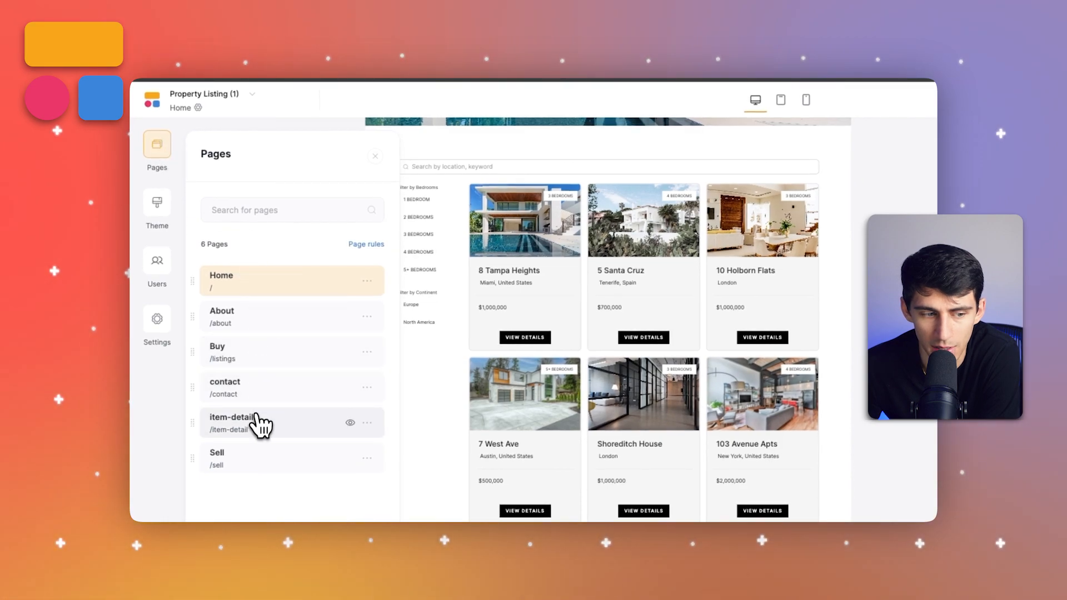
{"action": "left_click", "coordinate": [233, 417]}
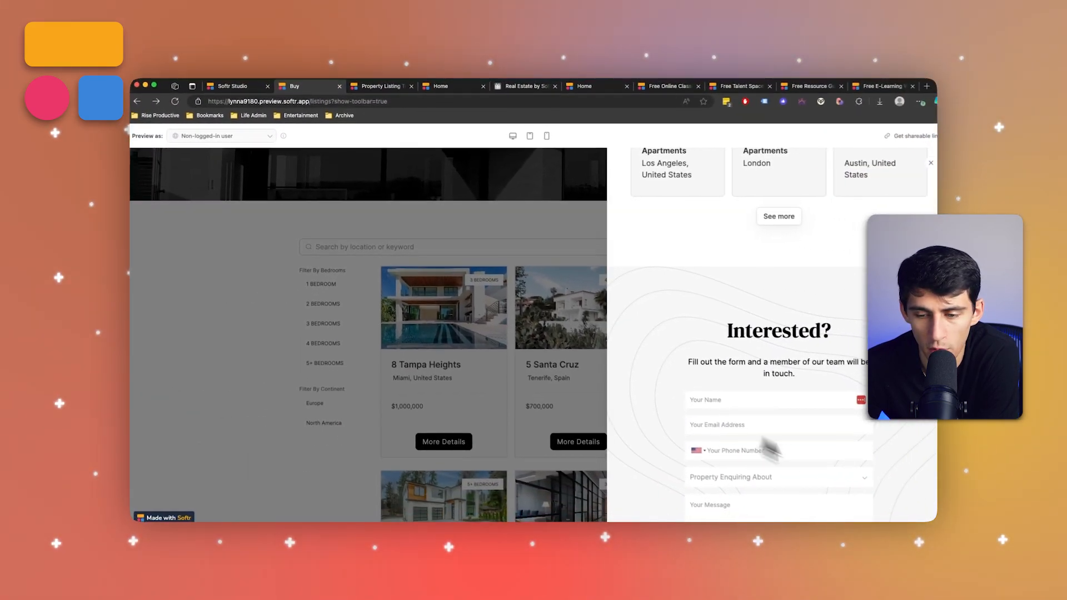
{"action": "scroll", "scroll_direction": "down", "scroll_amount": 3}
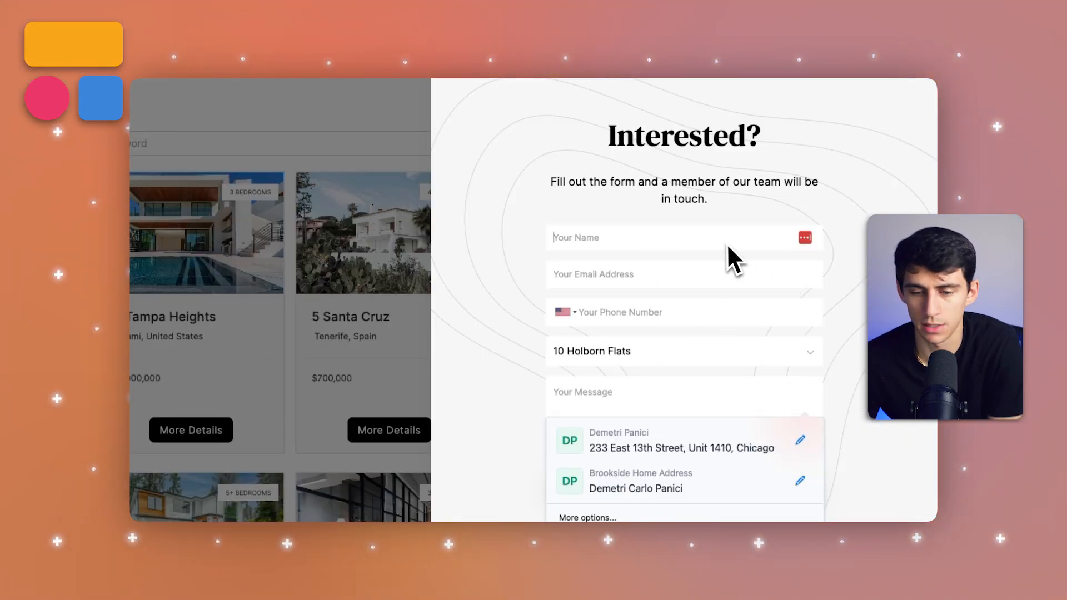
{"action": "type", "text": "Demetri O"}
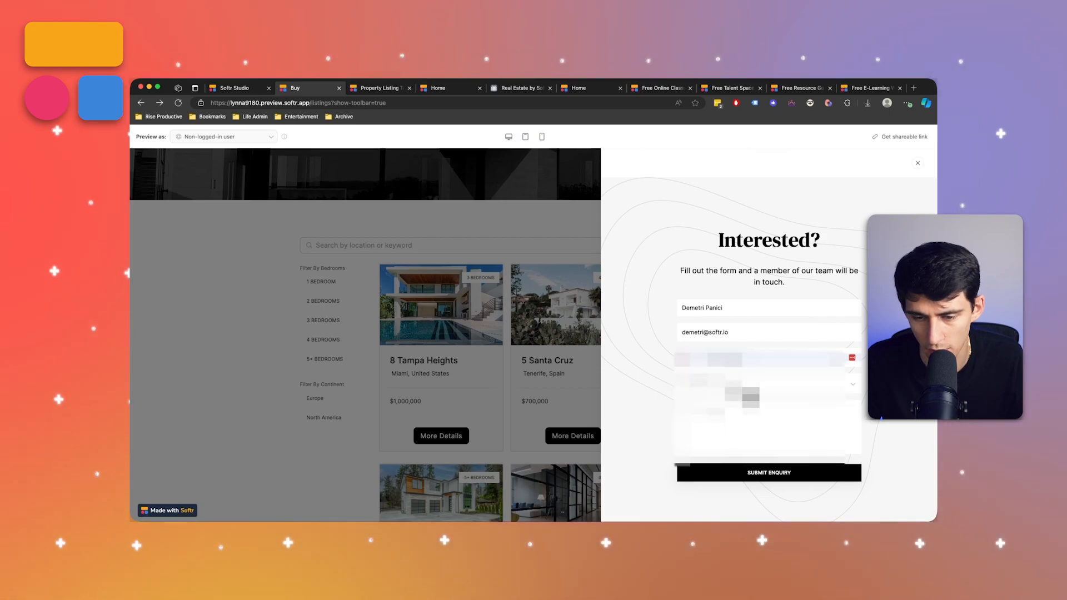
{"action": "type", "text": "I'm really interested in this"}
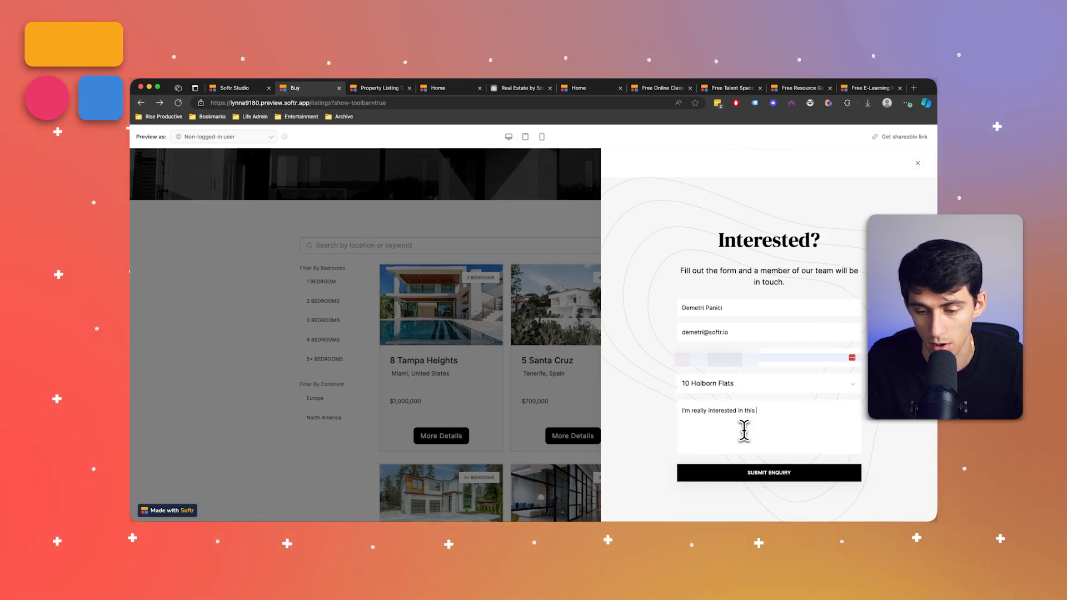
{"action": "type", "text": "property!"}
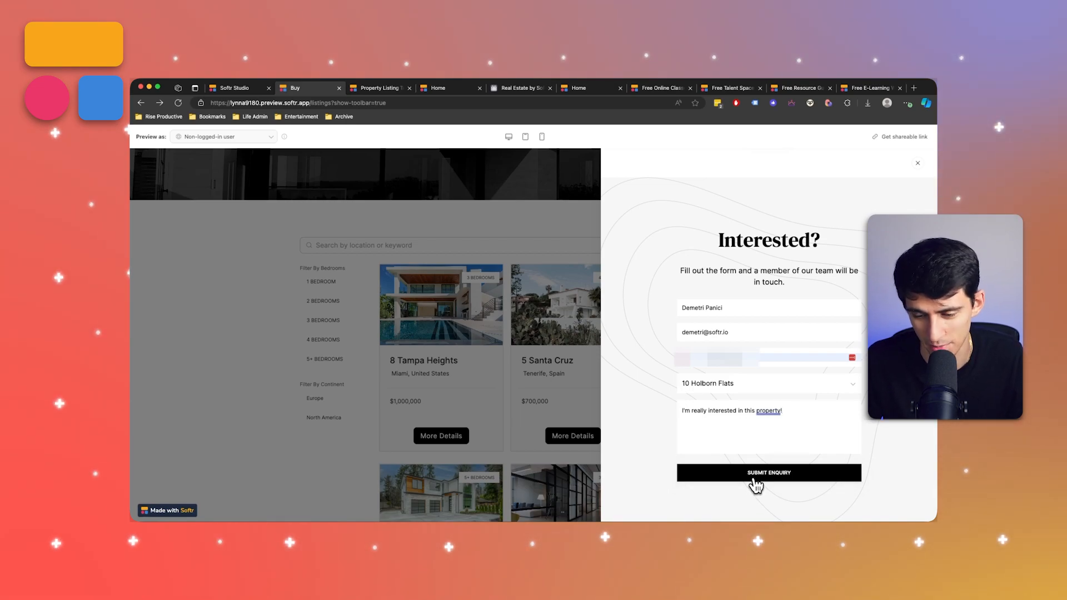
{"action": "left_click", "coordinate": [767, 473]}
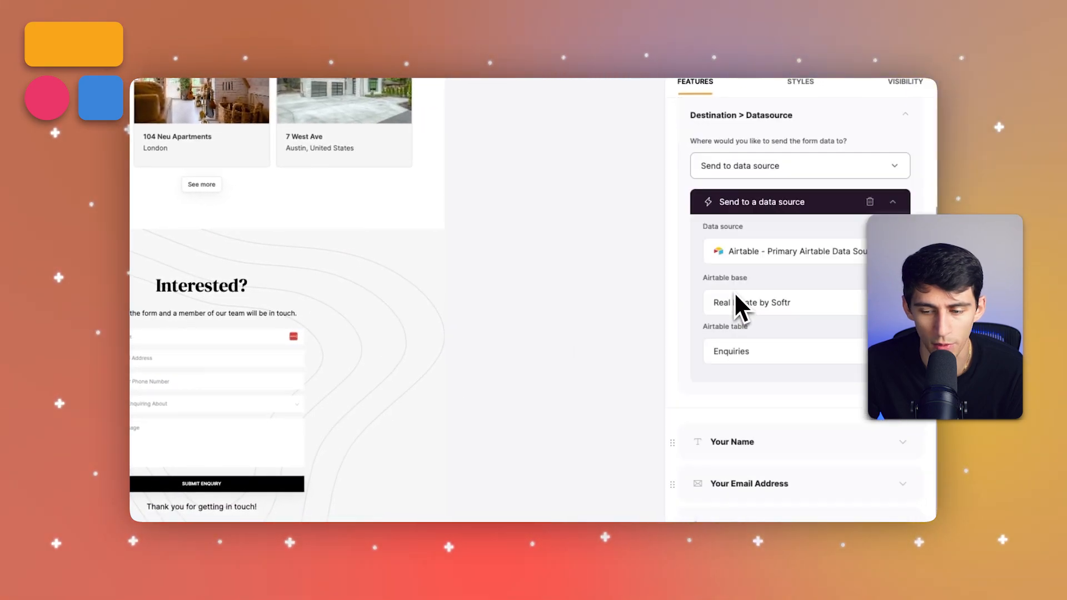
Step: Expand the Your Name field mapping in the form's Airtable Enquiries destination settings
{"action": "left_click", "coordinate": [732, 441]}
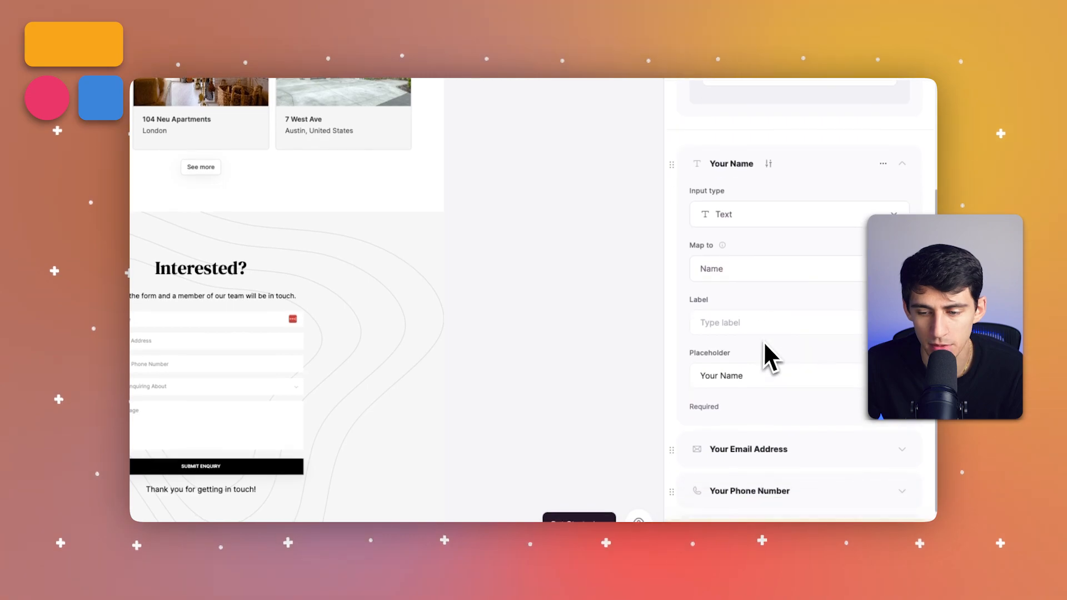
{"action": "scroll", "scroll_direction": "down", "scroll_amount": 3}
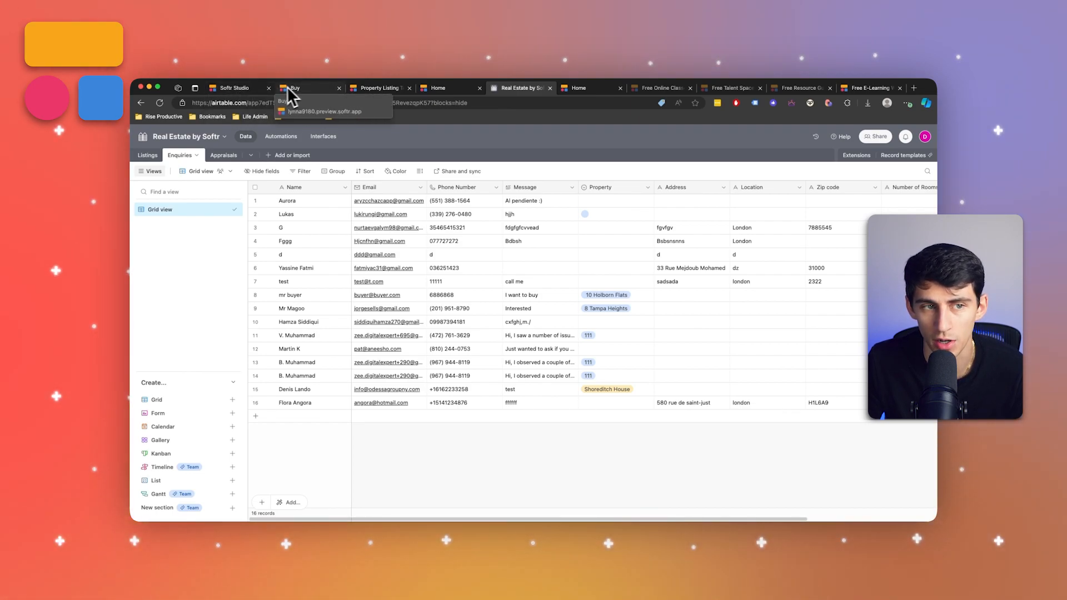
Step: Return to the app preview and close the enquiry panel on Current Listings
{"action": "left_click", "coordinate": [234, 88]}
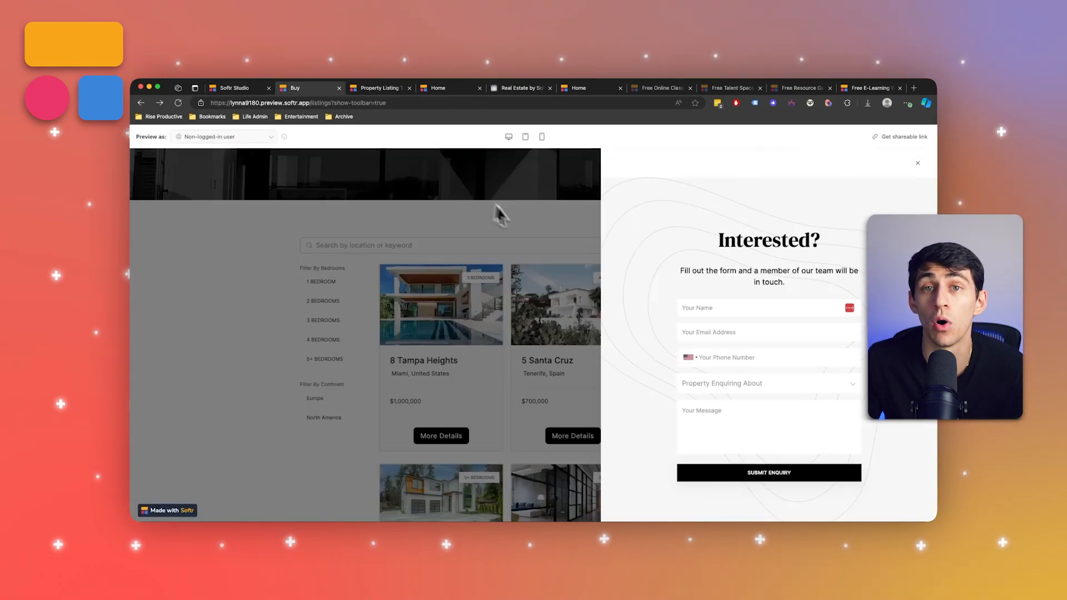
{"action": "left_click", "coordinate": [917, 162]}
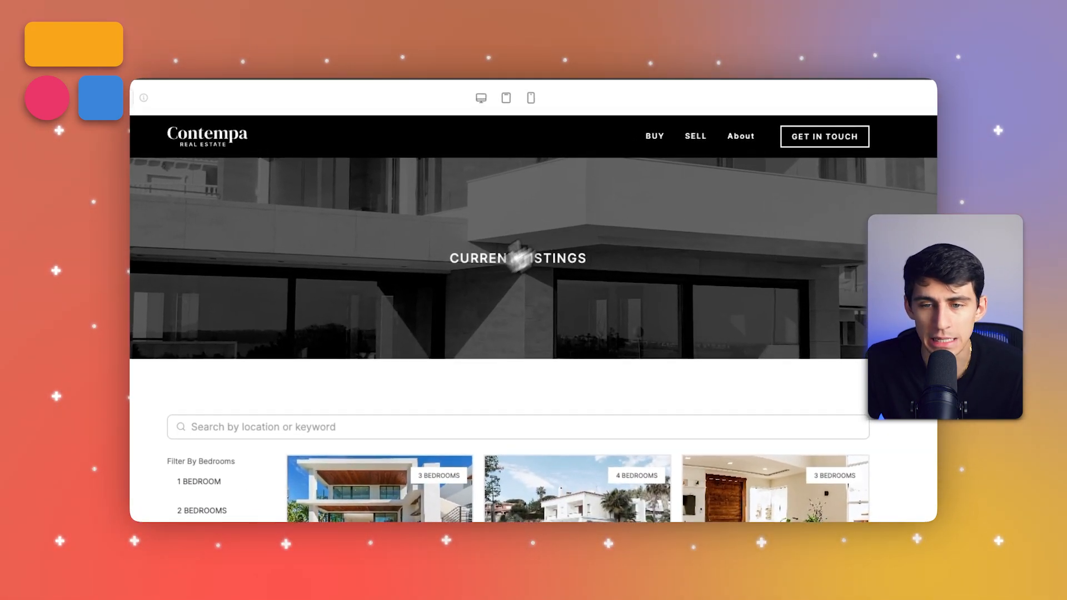
{"action": "mouse_move", "coordinate": [698, 154]}
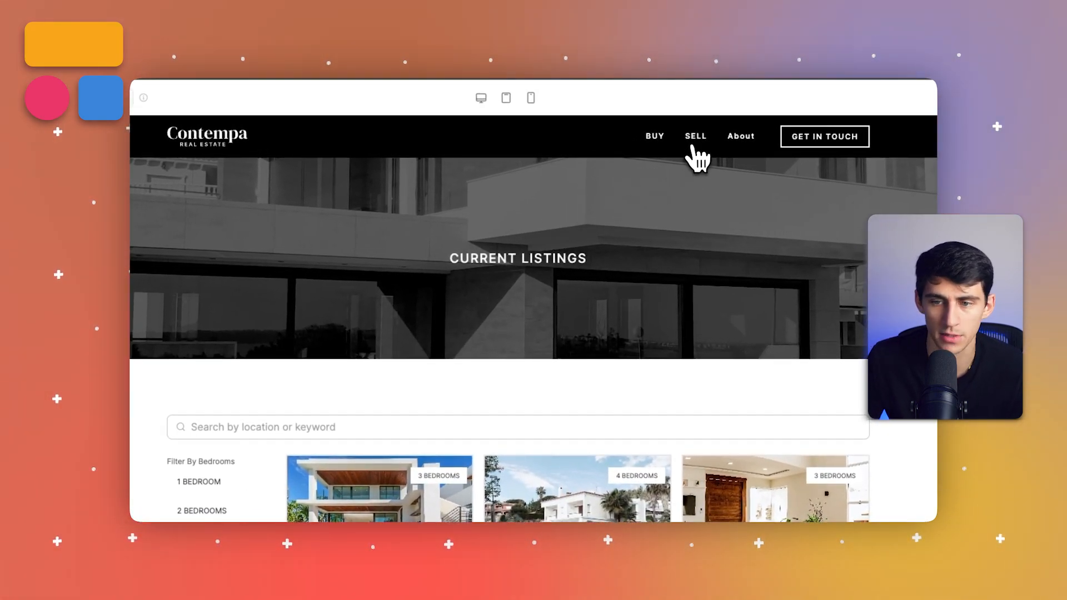
Step: View the Sell page's Get Appraised form, then switch to Softr Studio
{"action": "left_click", "coordinate": [696, 136]}
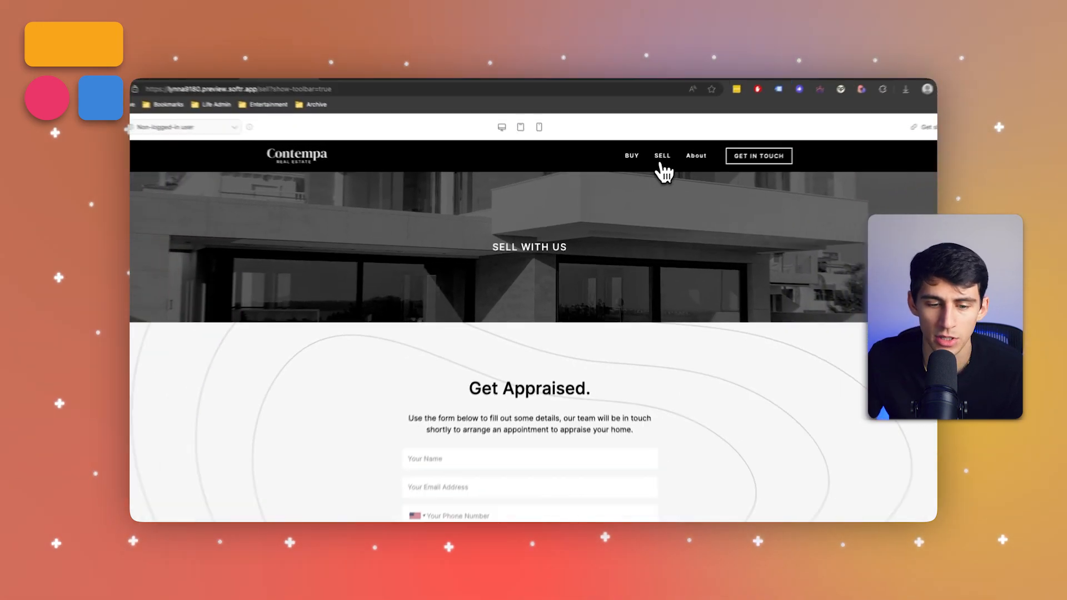
{"action": "scroll", "scroll_direction": "down", "scroll_amount": 3}
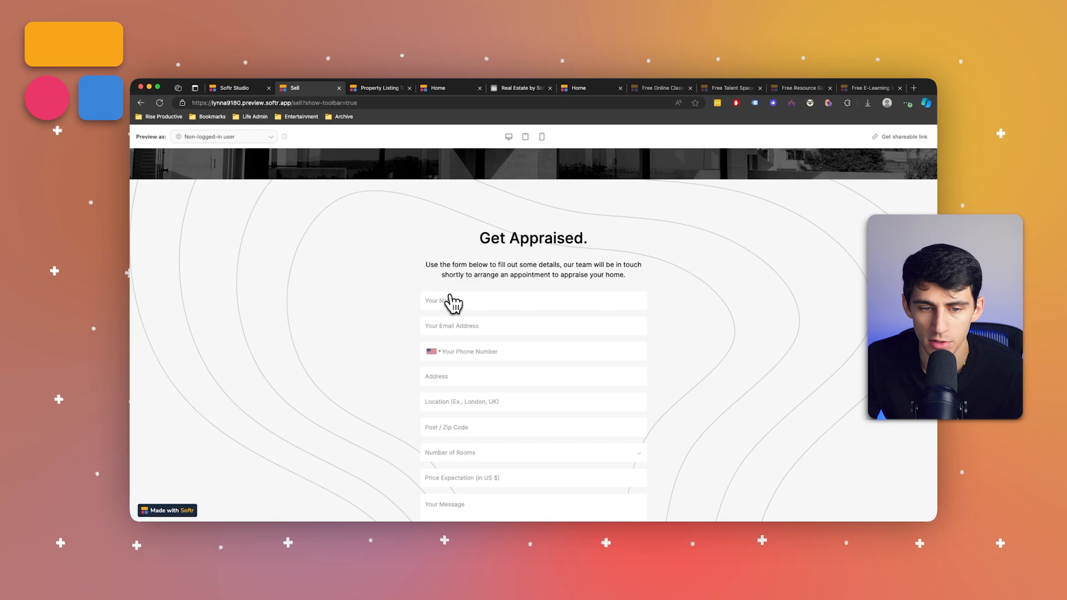
{"action": "left_click", "coordinate": [234, 88]}
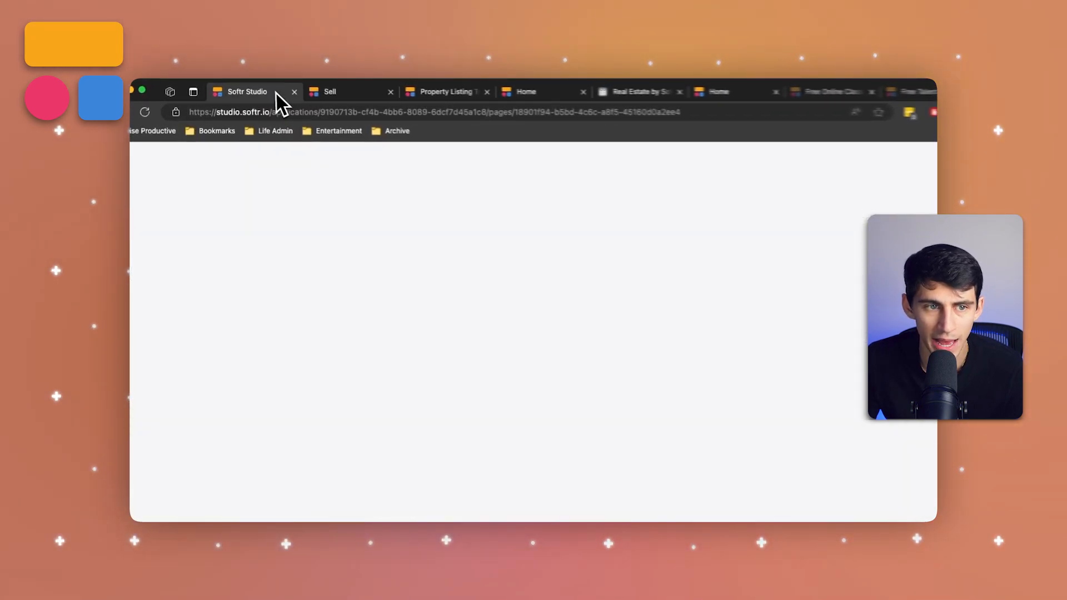
Step: Check the Airtable Enquiries table, then return to the Sell page preview
{"action": "left_click", "coordinate": [701, 93]}
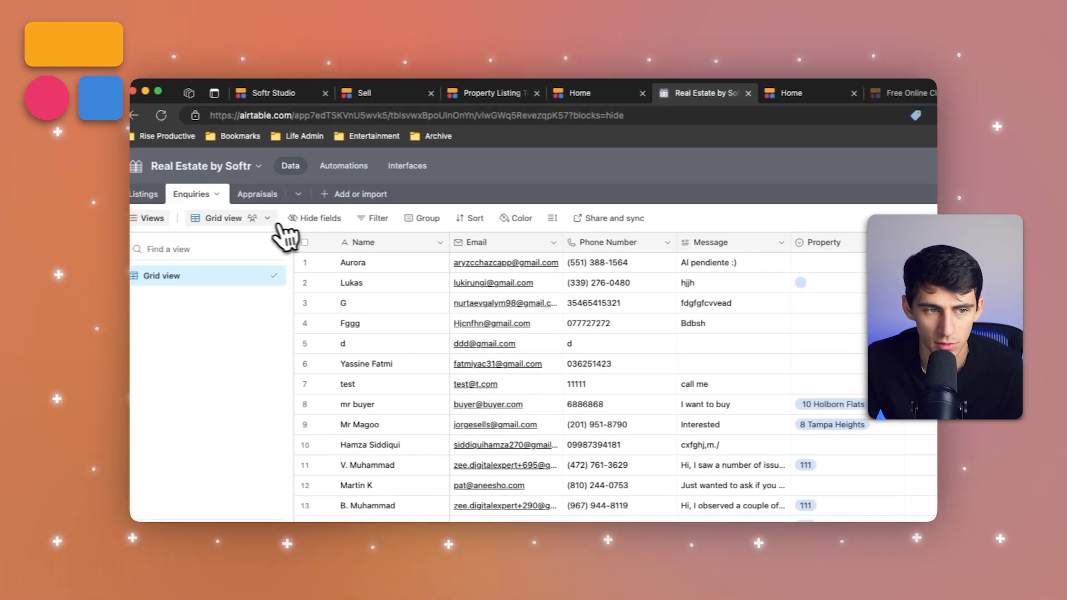
{"action": "left_click", "coordinate": [257, 194]}
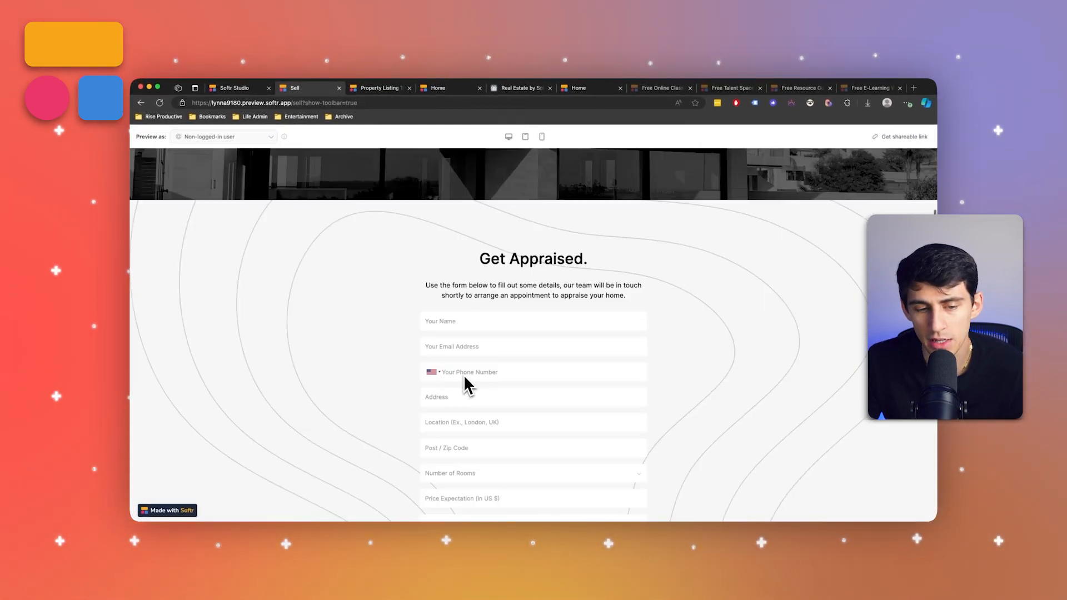
Step: Scroll the Get Appraised form down to Submit Enquiry and back to the top
{"action": "scroll", "scroll_direction": "down", "scroll_amount": 3}
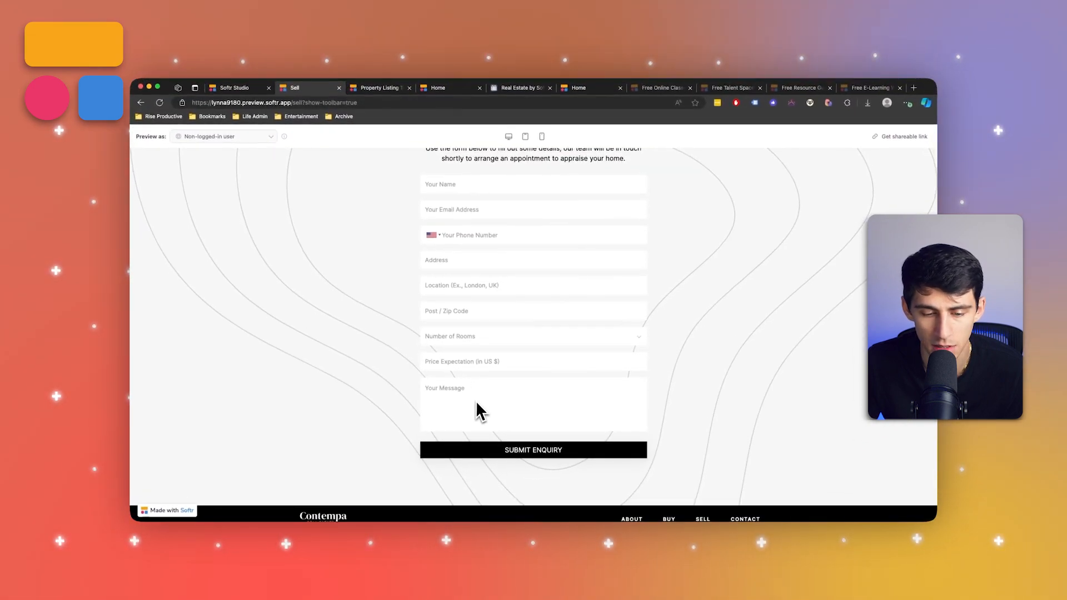
{"action": "scroll", "scroll_direction": "up", "scroll_amount": 3}
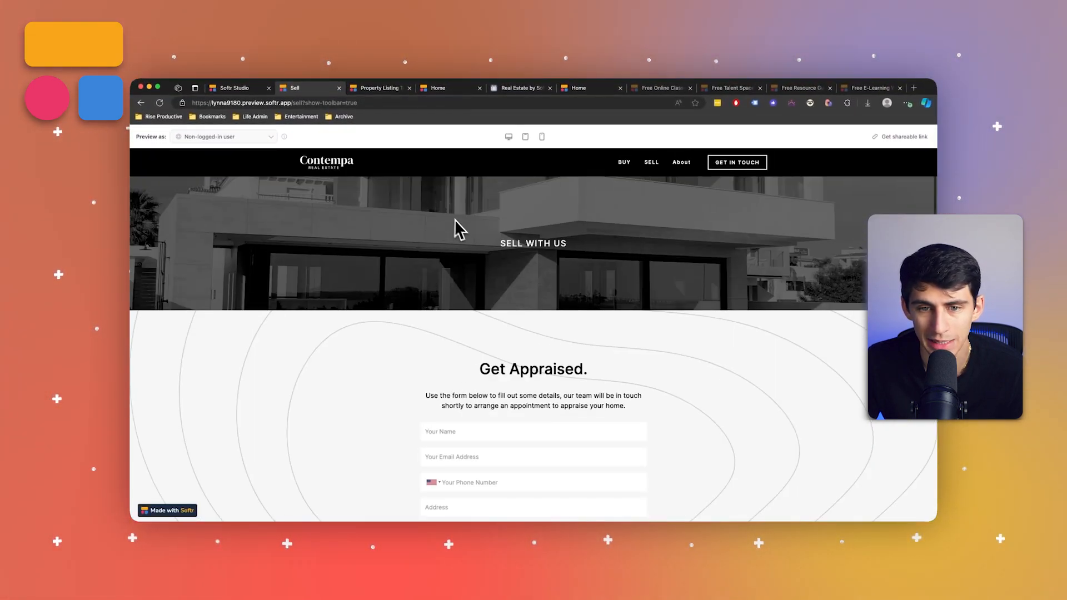
{"action": "mouse_move", "coordinate": [672, 179]}
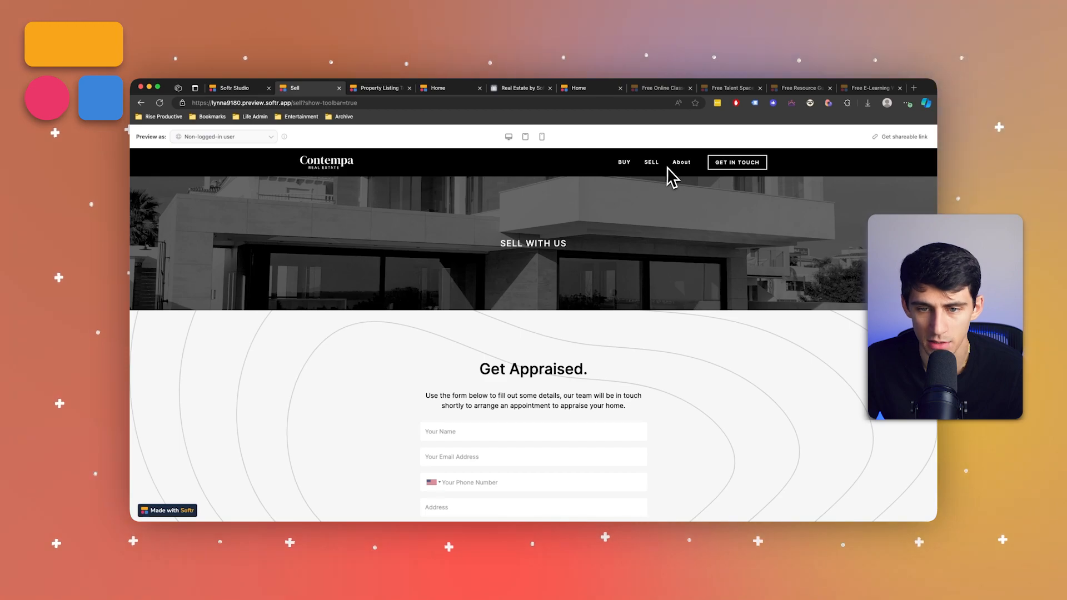
{"action": "mouse_move", "coordinate": [616, 173]}
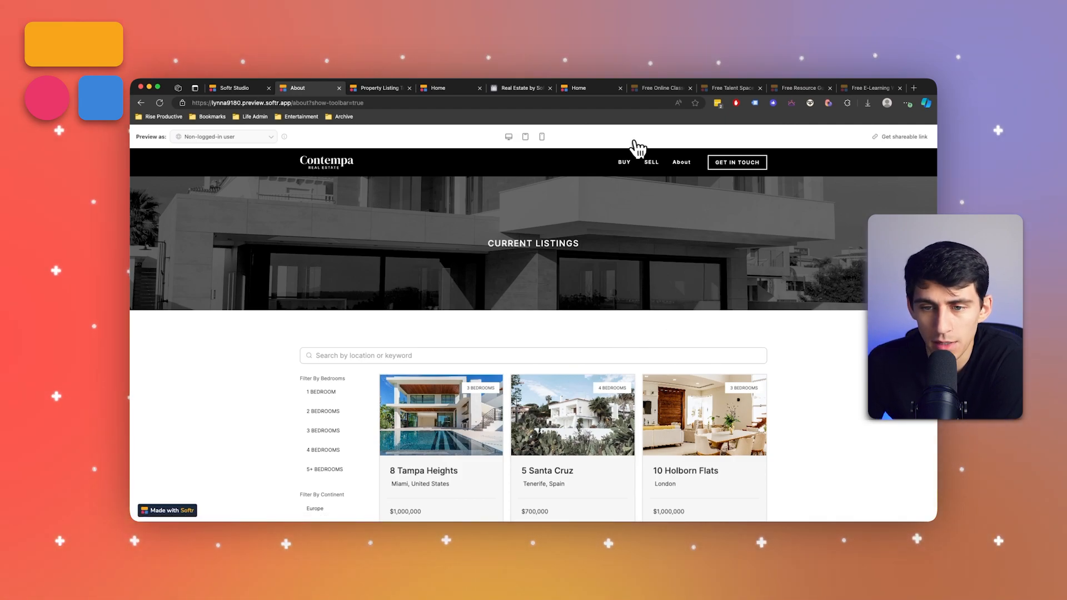
{"action": "scroll", "scroll_direction": "down", "scroll_amount": 3}
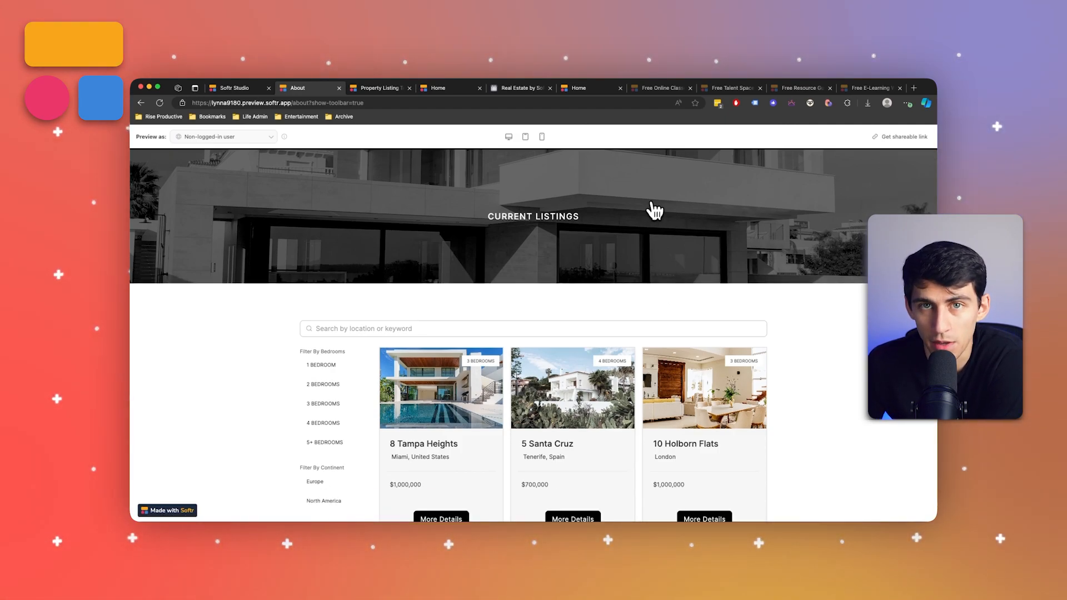
{"action": "scroll", "scroll_direction": "down", "scroll_amount": 3}
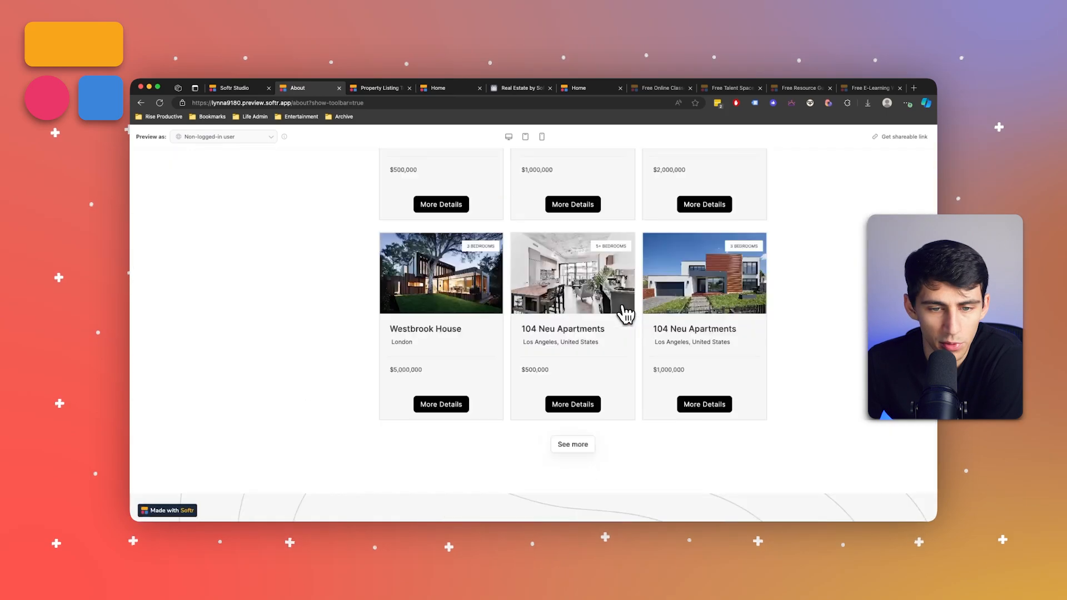